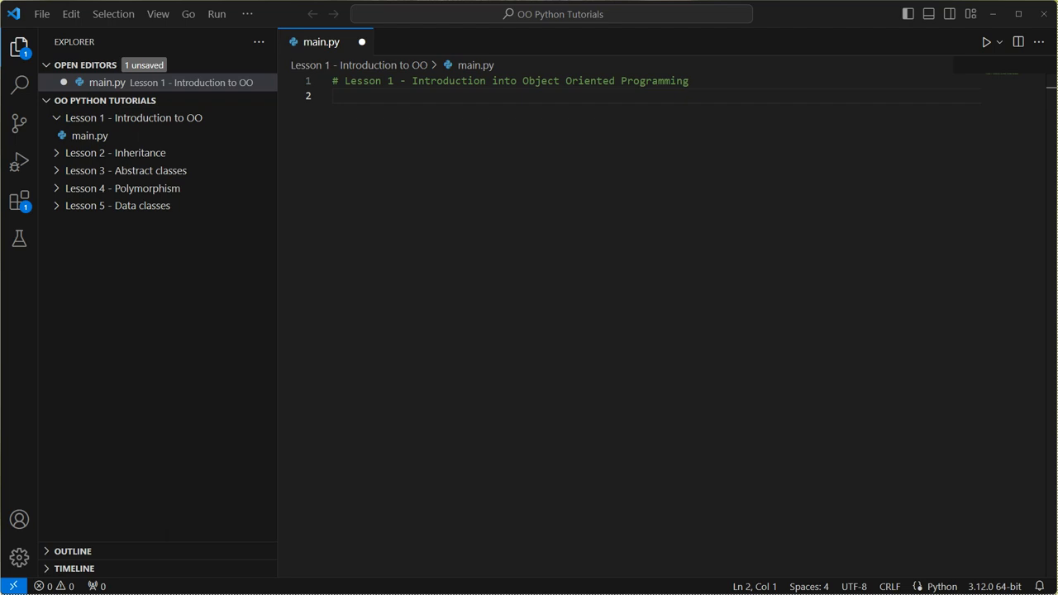
pyautogui.moveTo(359, 99)
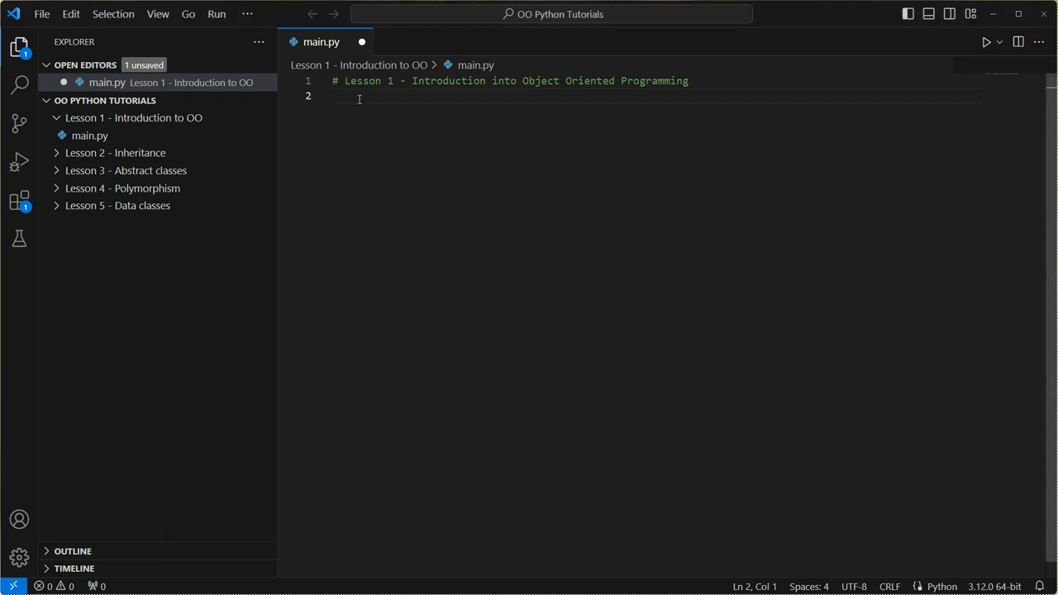
# Assign name = "Andy" and add a line printing its length
pyautogui.write('name =')
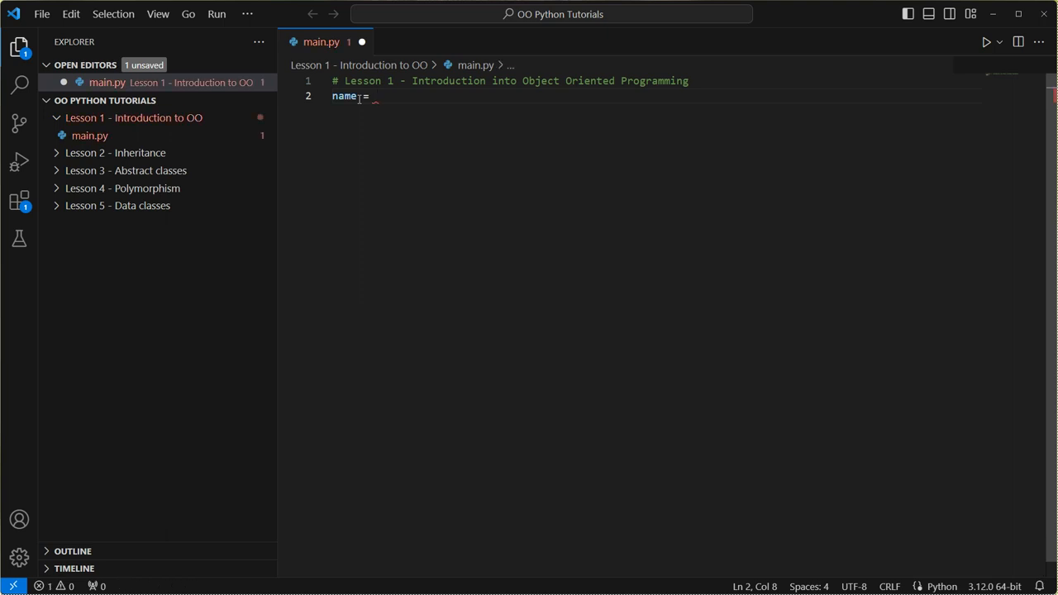
pyautogui.write('"Andy"')
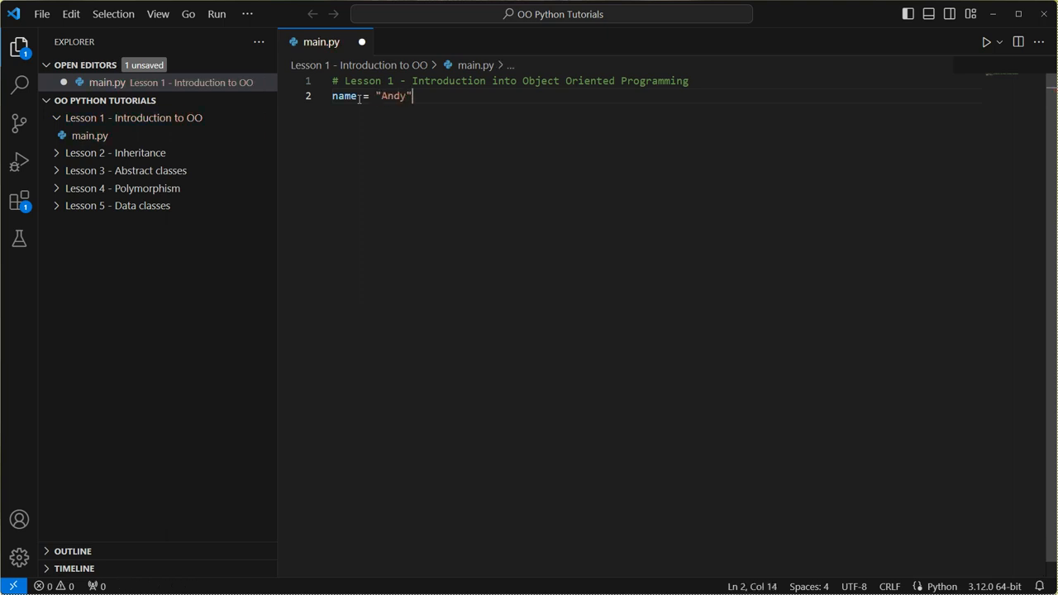
pyautogui.press('Enter')
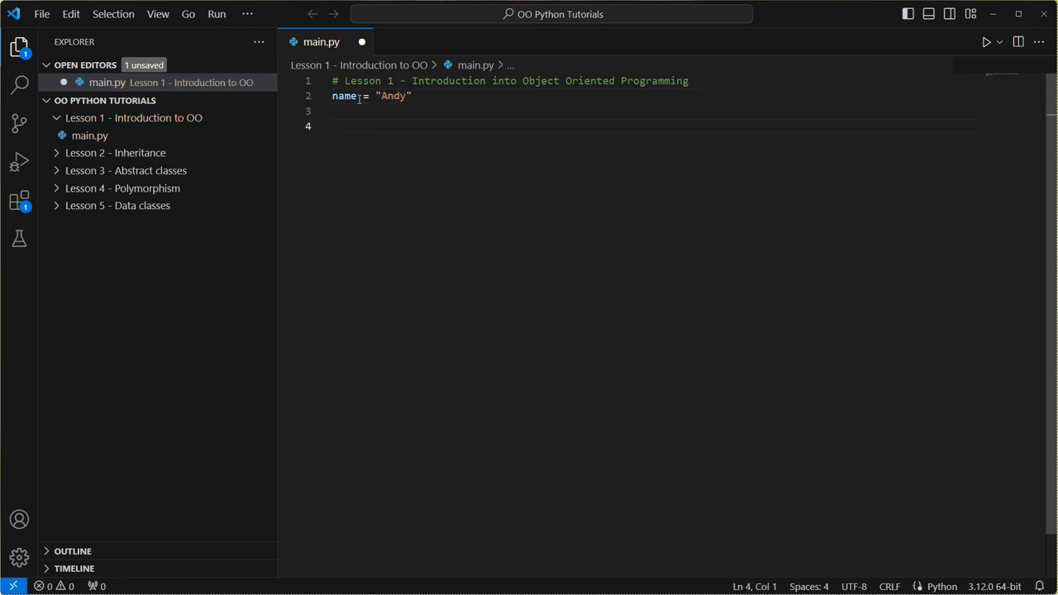
pyautogui.write('print(len(name')
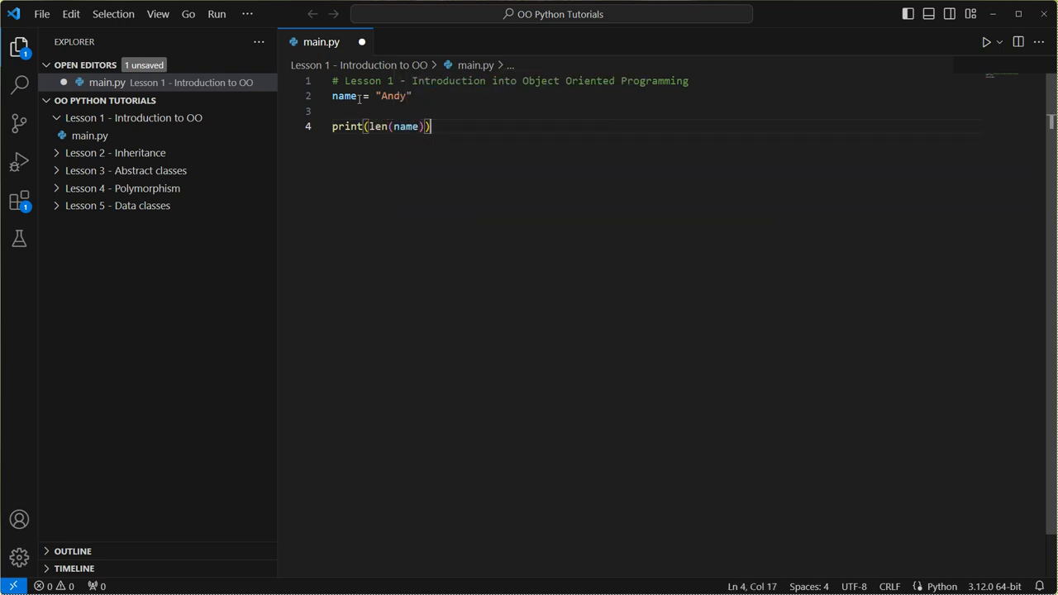
pyautogui.press('enter')
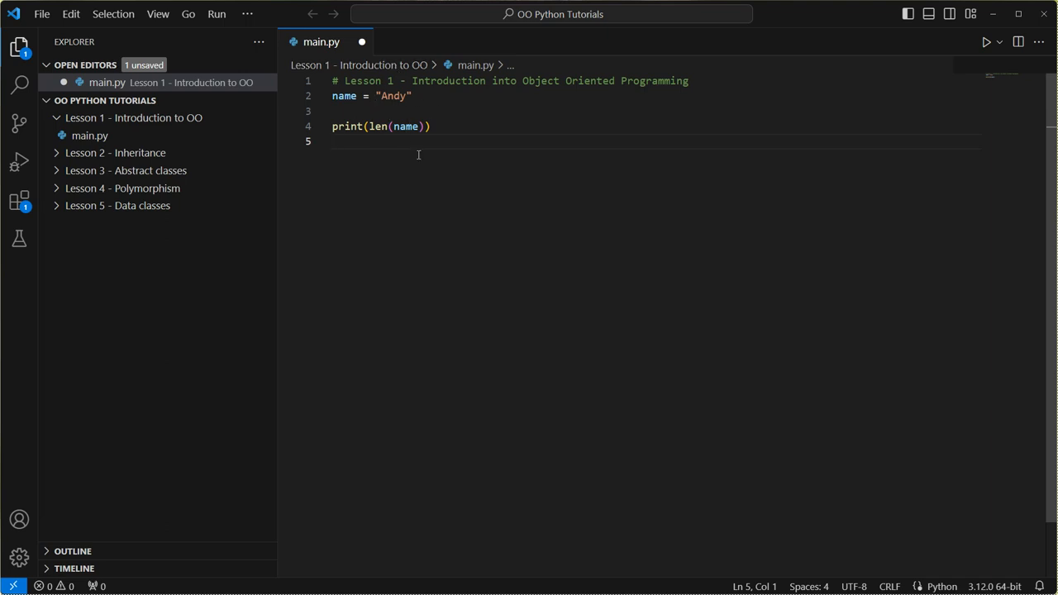
# Add prints of name.upper() and type(name) below the length print
pyautogui.write('print')
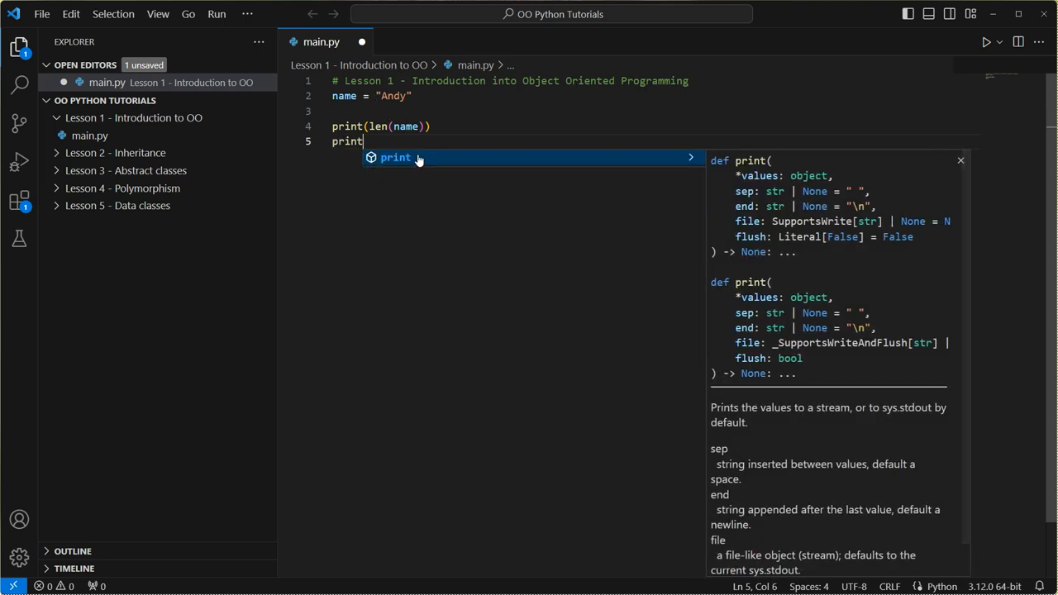
pyautogui.write('(a')
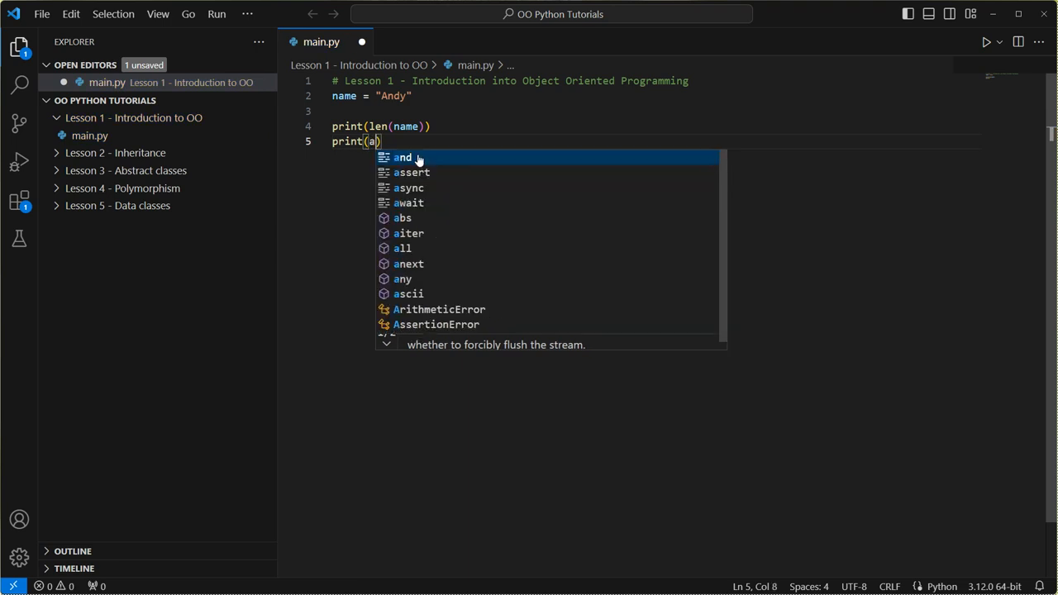
pyautogui.write('name.upper(')
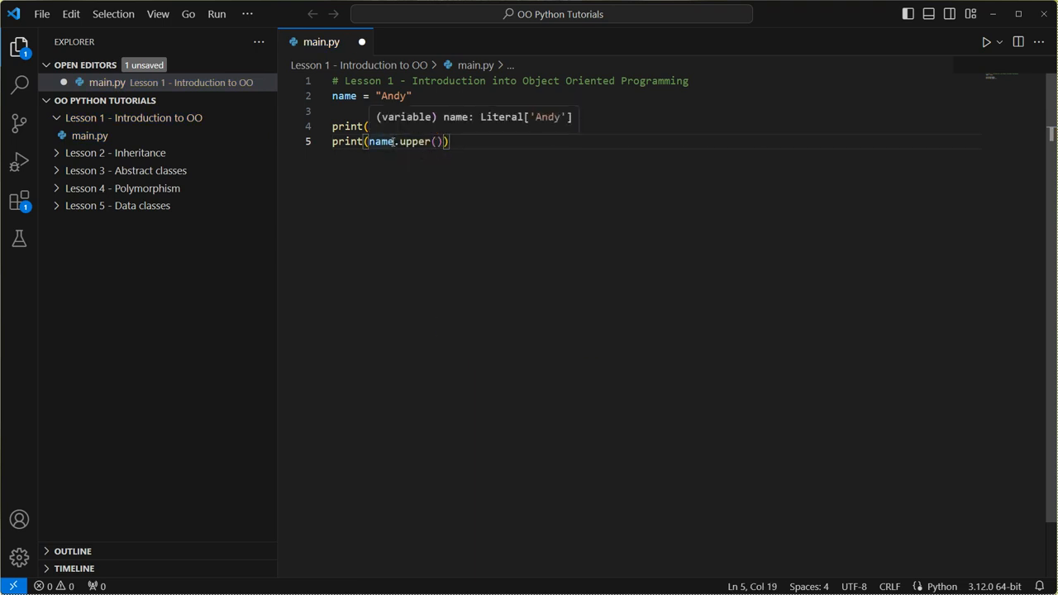
pyautogui.write('len(name)')
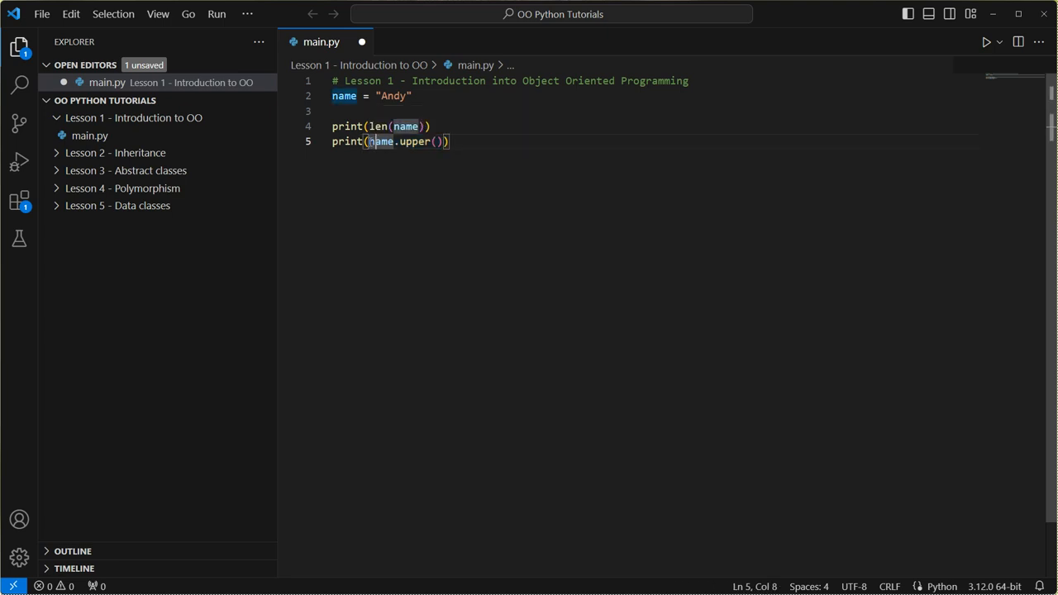
pyautogui.doubleClick(381, 141)
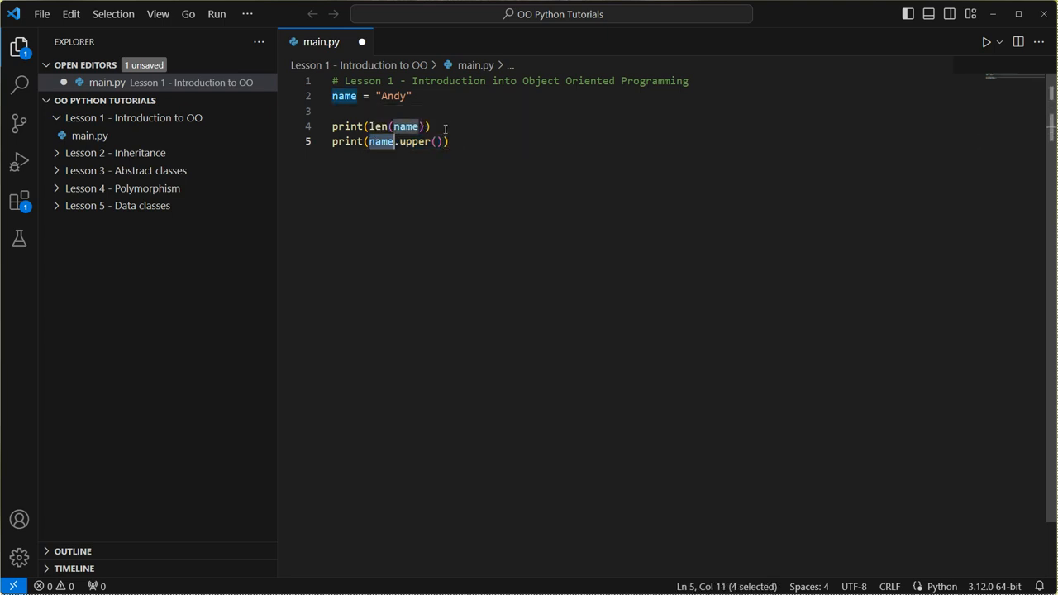
pyautogui.write('p')
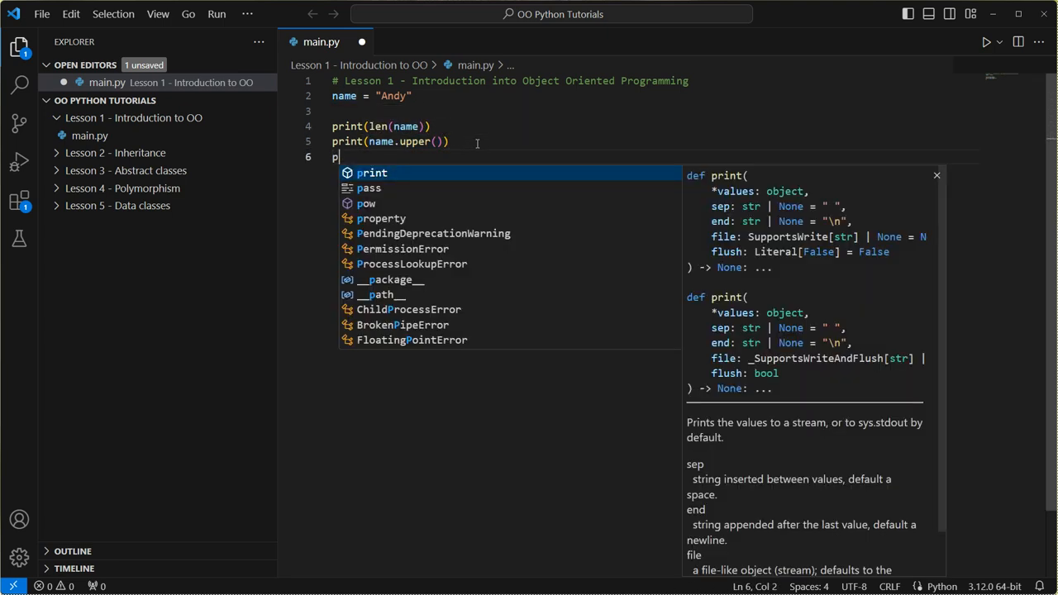
pyautogui.write('rint(type)')
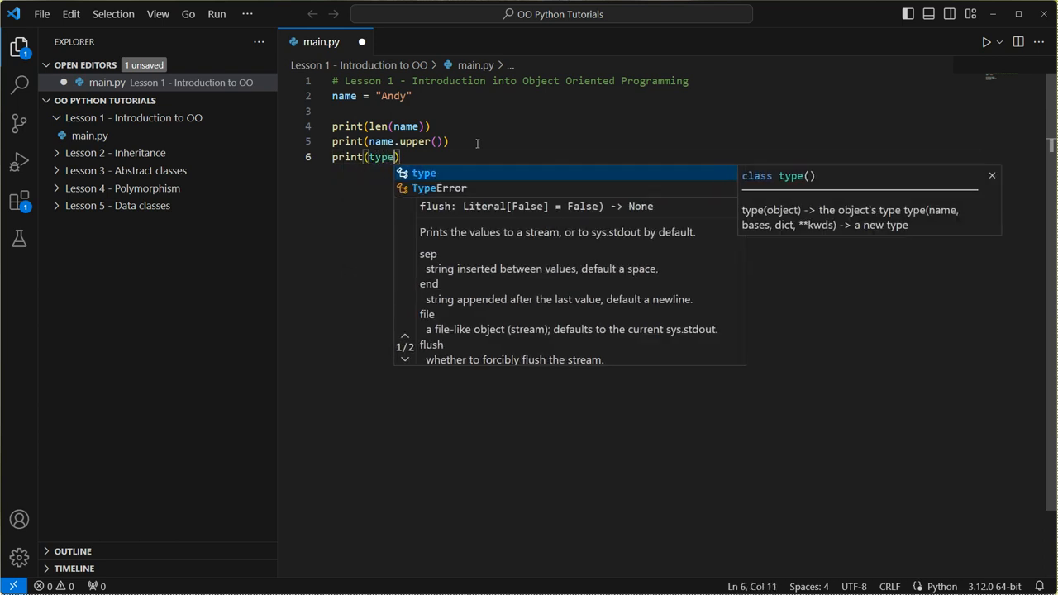
pyautogui.write('(name')
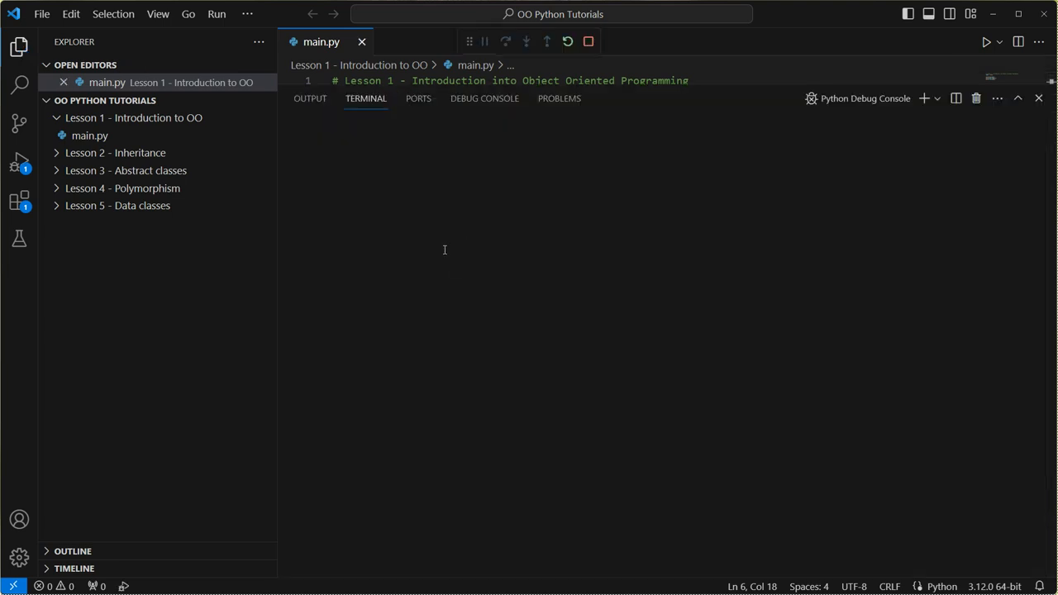
# Check the output 4, ANDY and <class 'str'>, clear lines 2–6, and close the terminal
pyautogui.click(985, 41)
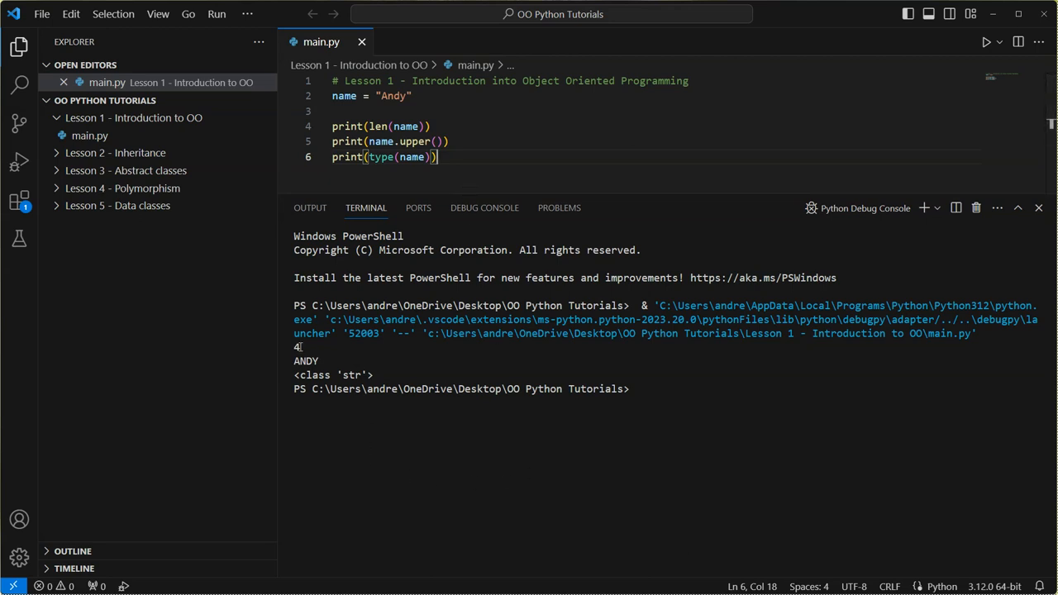
pyautogui.doubleClick(306, 362)
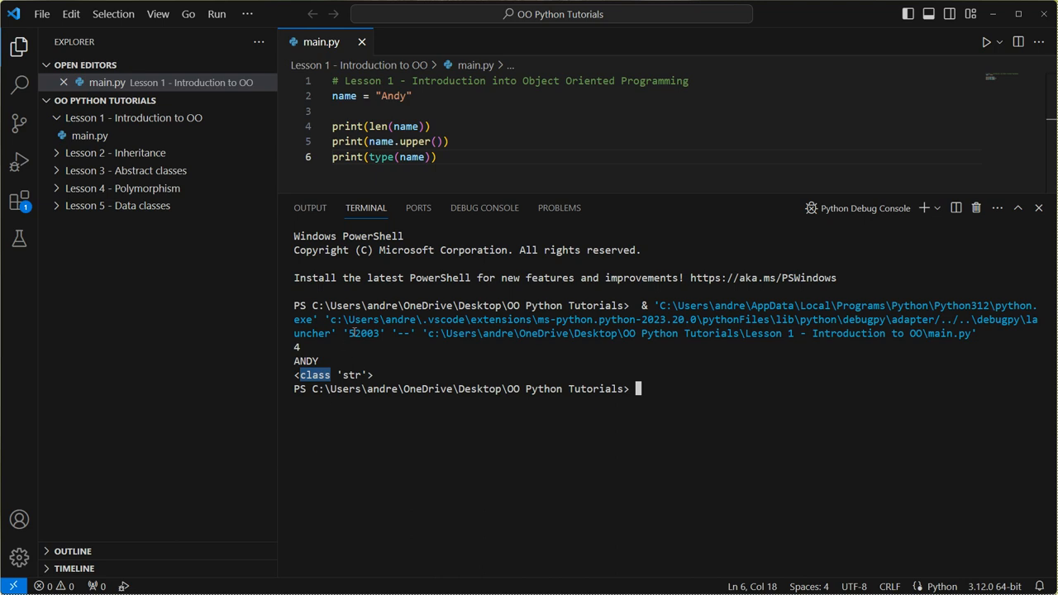
pyautogui.click(1038, 207)
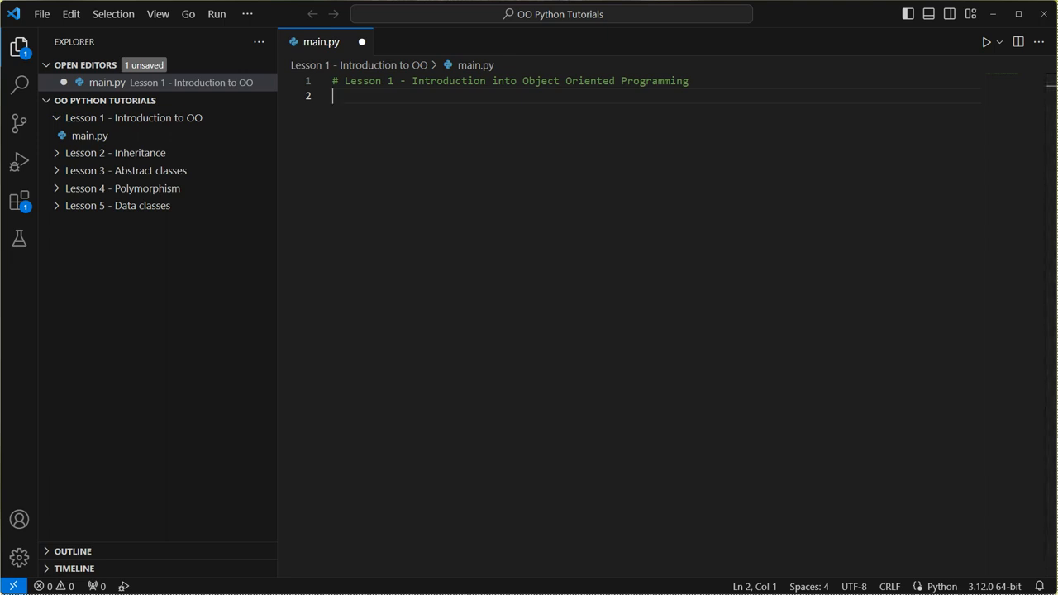
pyautogui.write('OOP')
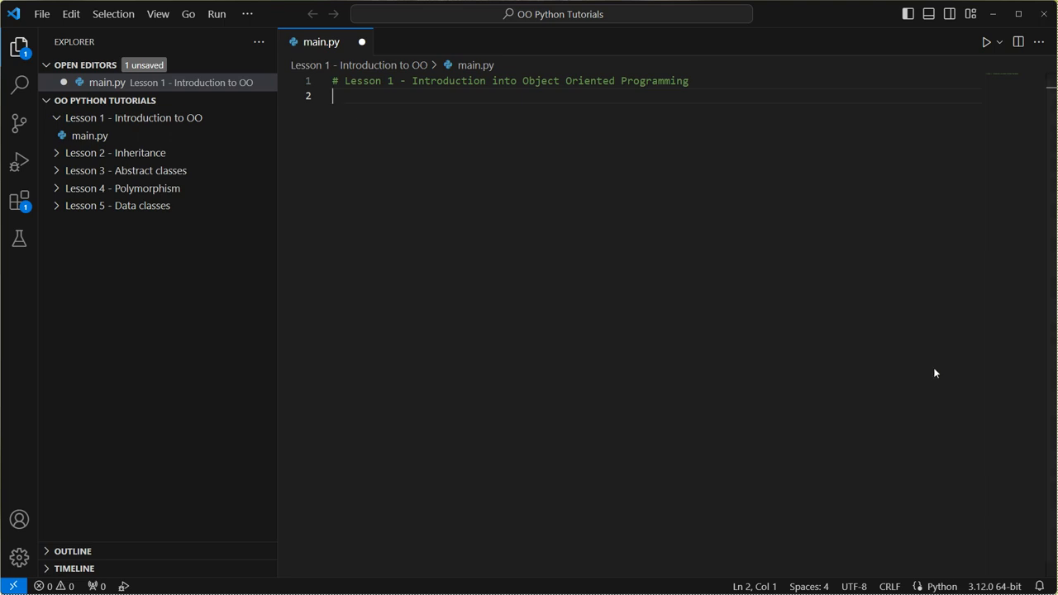
pyautogui.moveTo(402, 162)
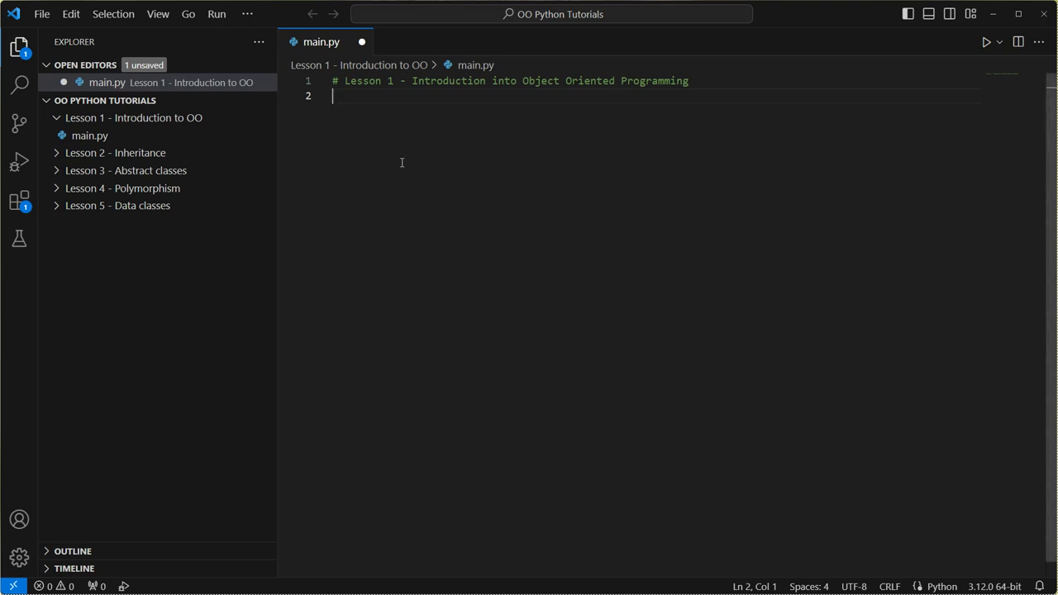
# Declare class Person: and begin typing a def in its indented body
pyautogui.write('class')
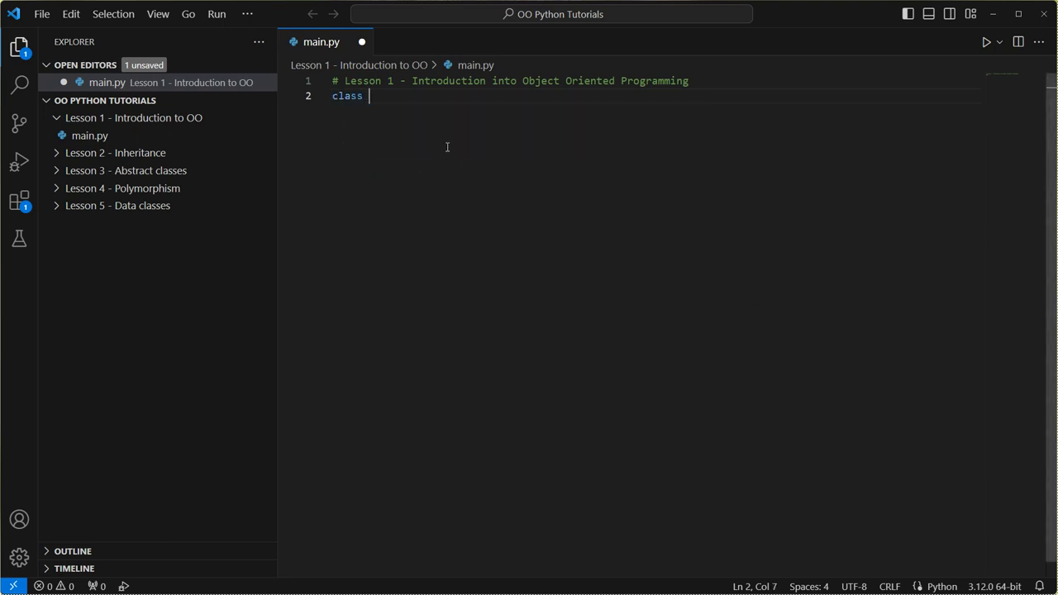
pyautogui.write('Person')
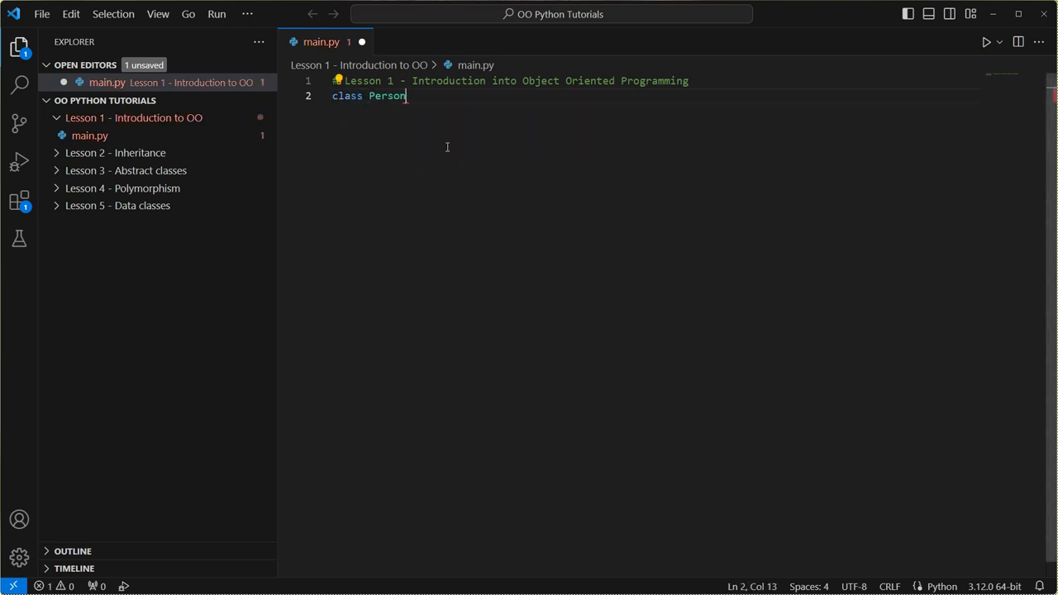
pyautogui.press('enter')
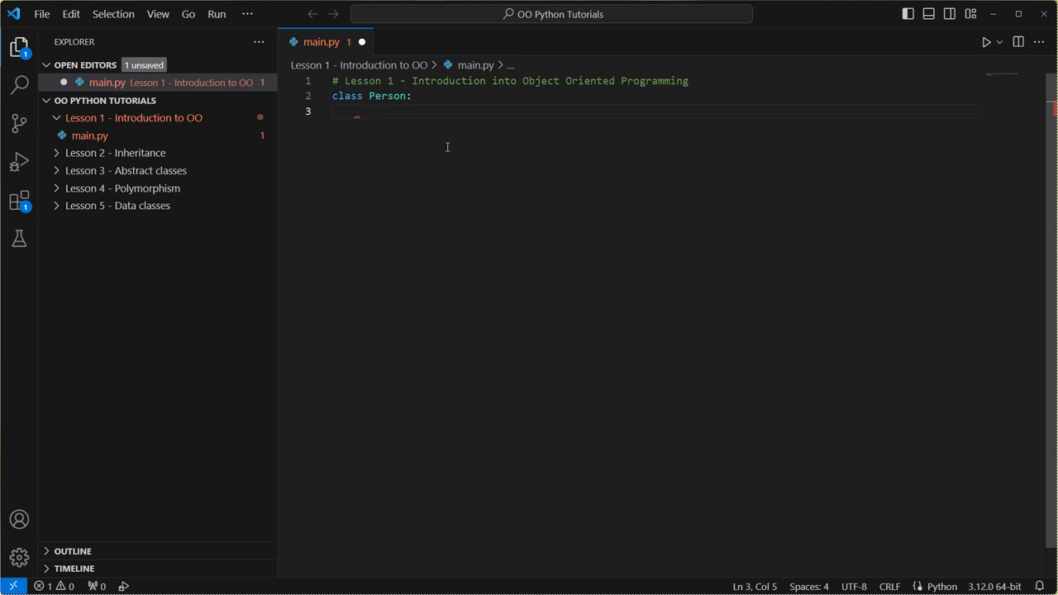
pyautogui.write('def __')
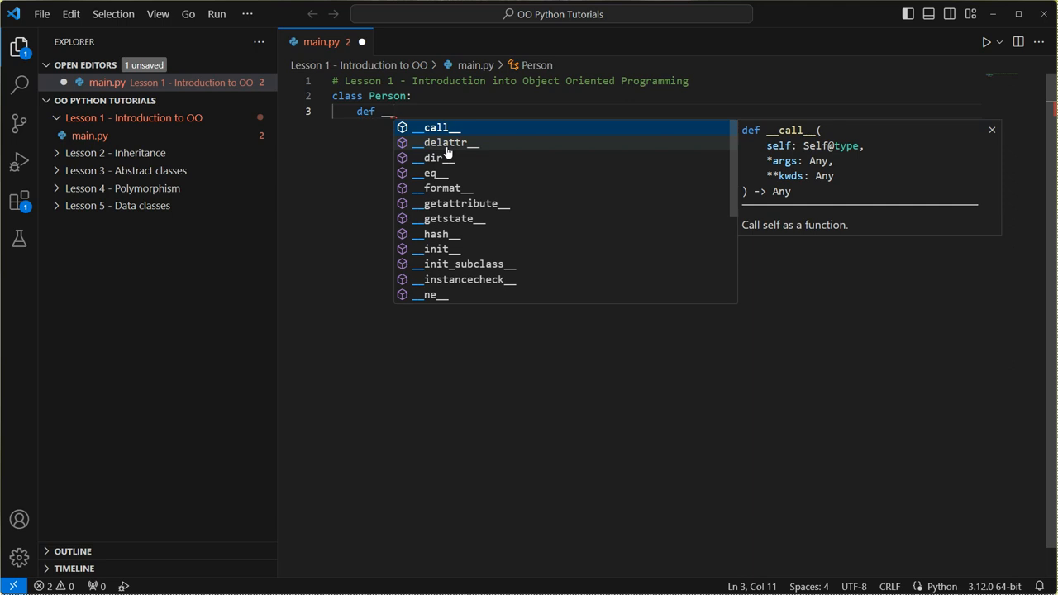
# Write the signature __init__(self, name, age, gender): and start an indented body line
pyautogui.write('init__')
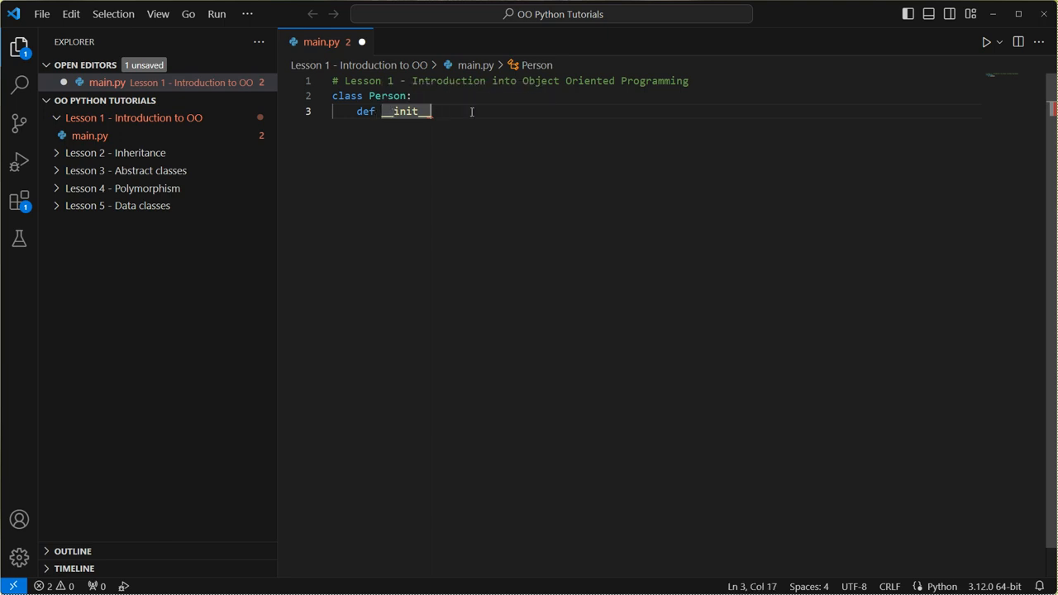
pyautogui.write('(self,')
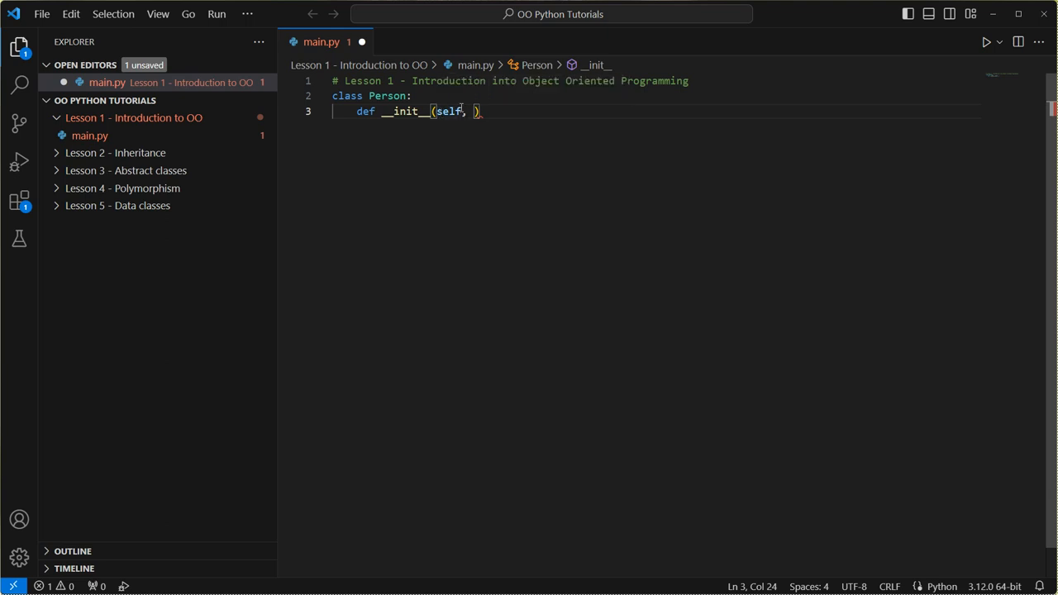
pyautogui.moveTo(569, 194)
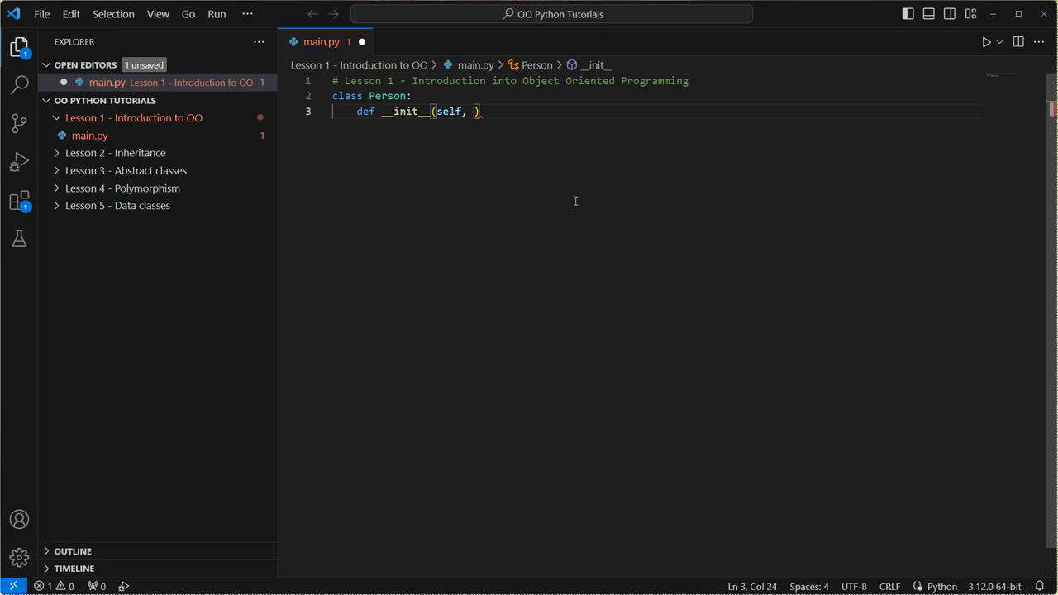
pyautogui.write('name,')
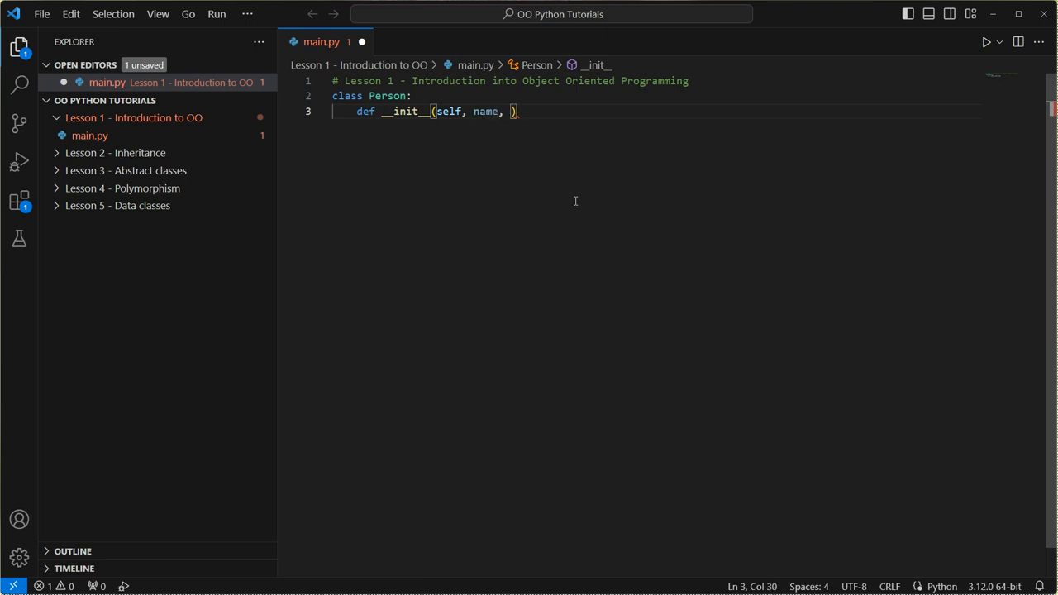
pyautogui.write('age,')
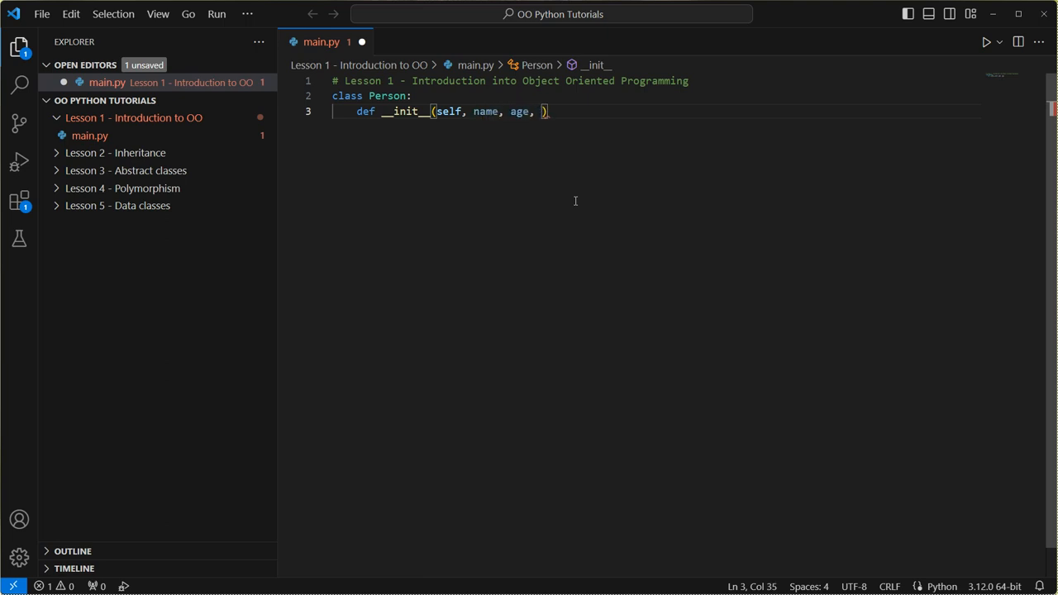
pyautogui.write('gender')
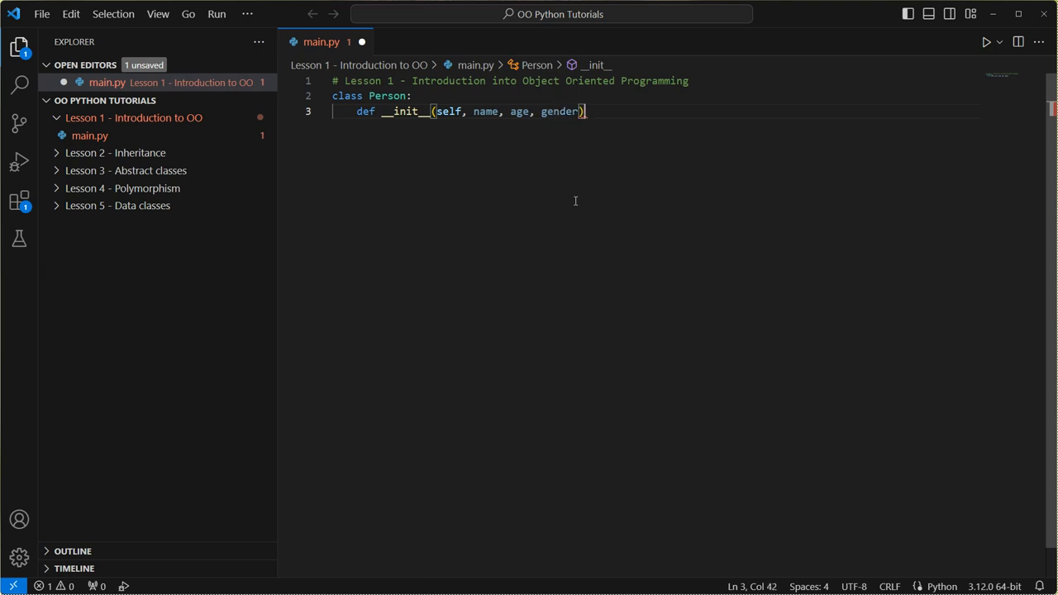
pyautogui.press('Enter')
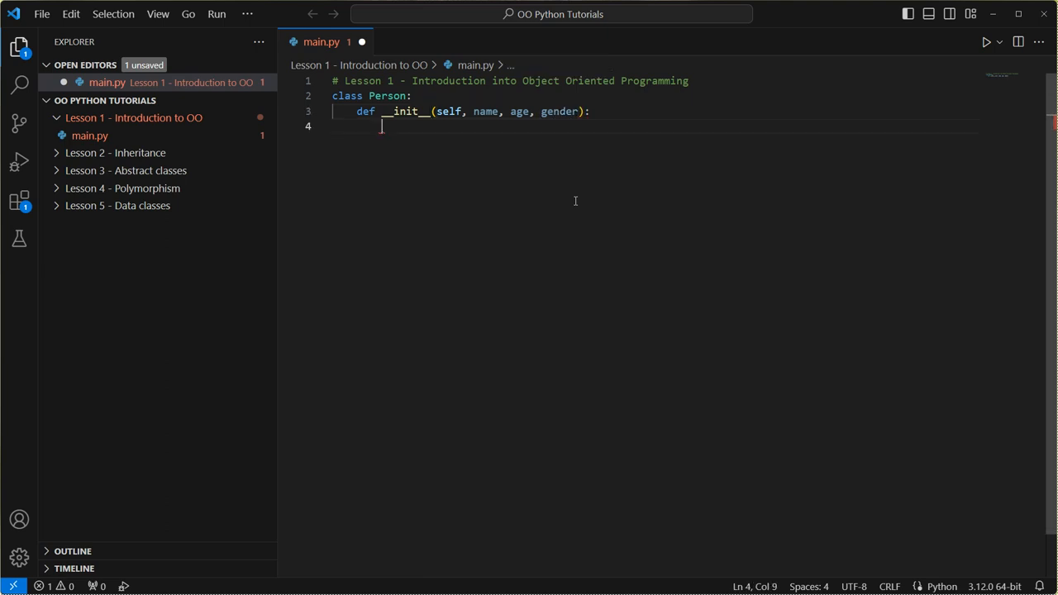
# Assign self.name = name, self.age = age and self.gender = gender in the constructor
pyautogui.write('self.na')
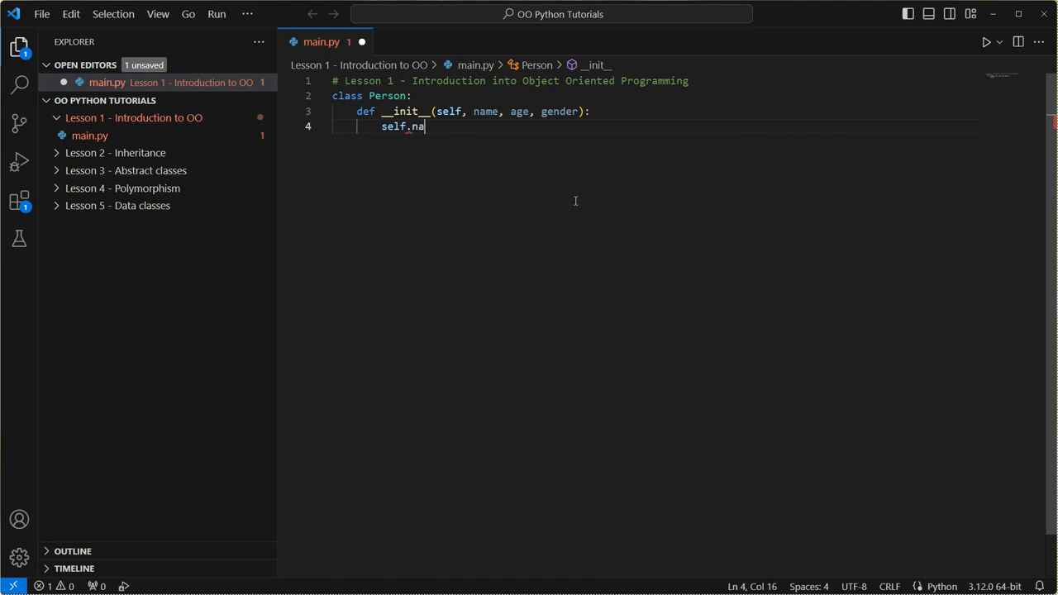
pyautogui.write('me = name')
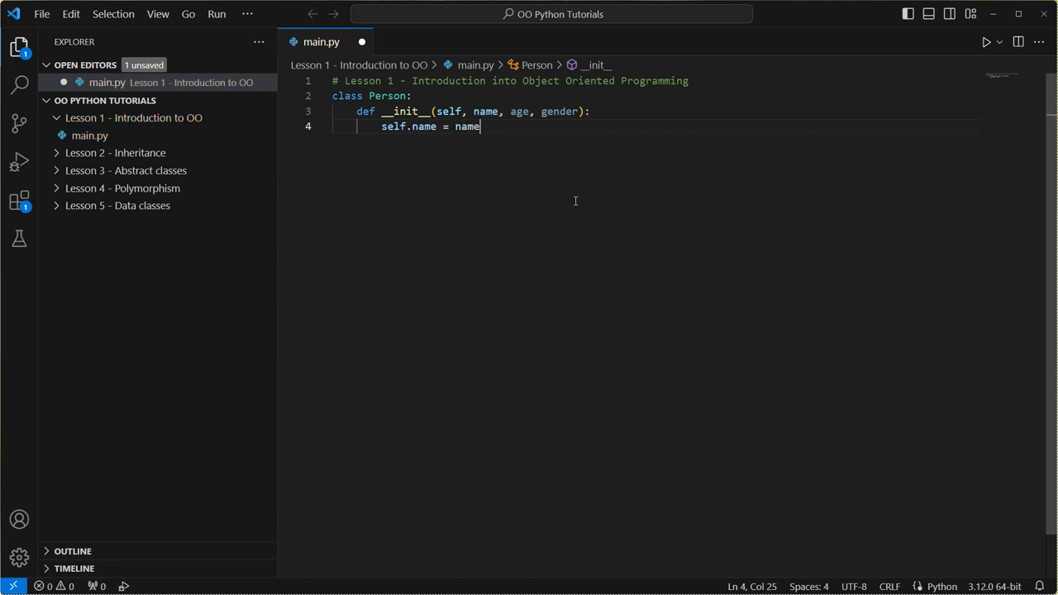
pyautogui.write('self')
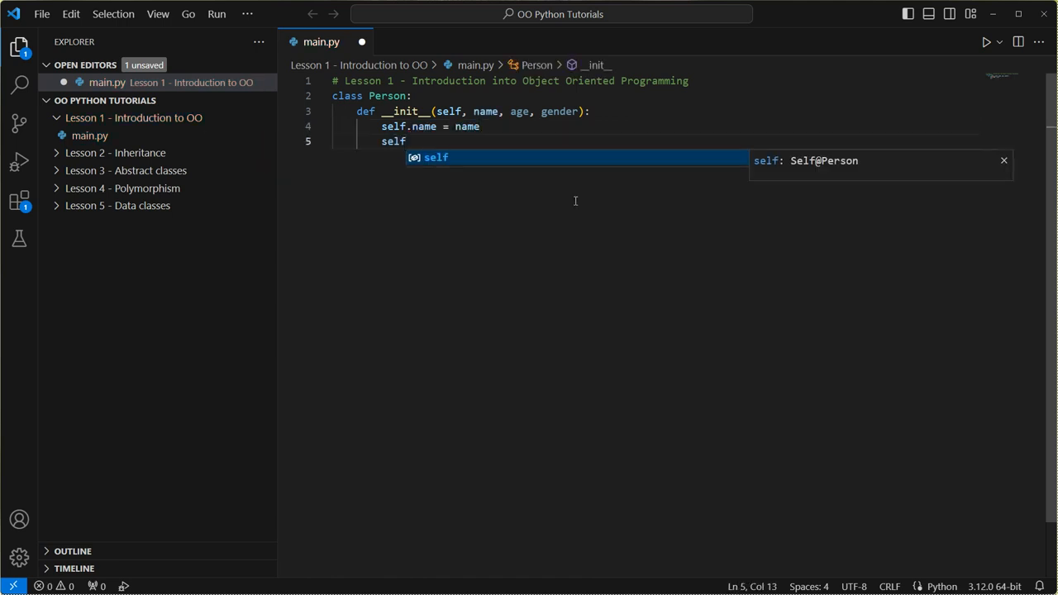
pyautogui.write('.age = age')
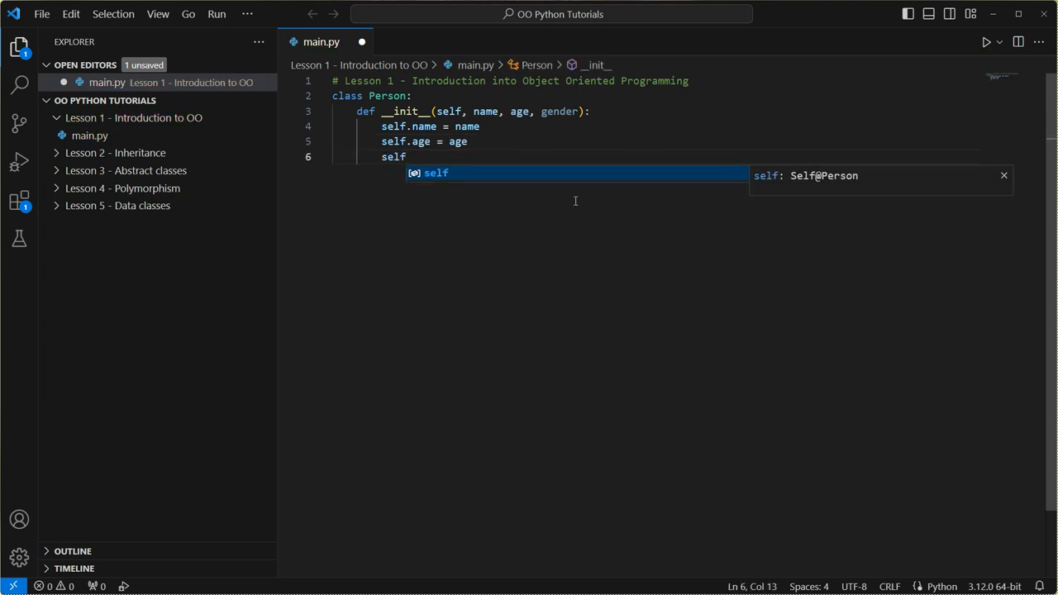
pyautogui.write('.gend')
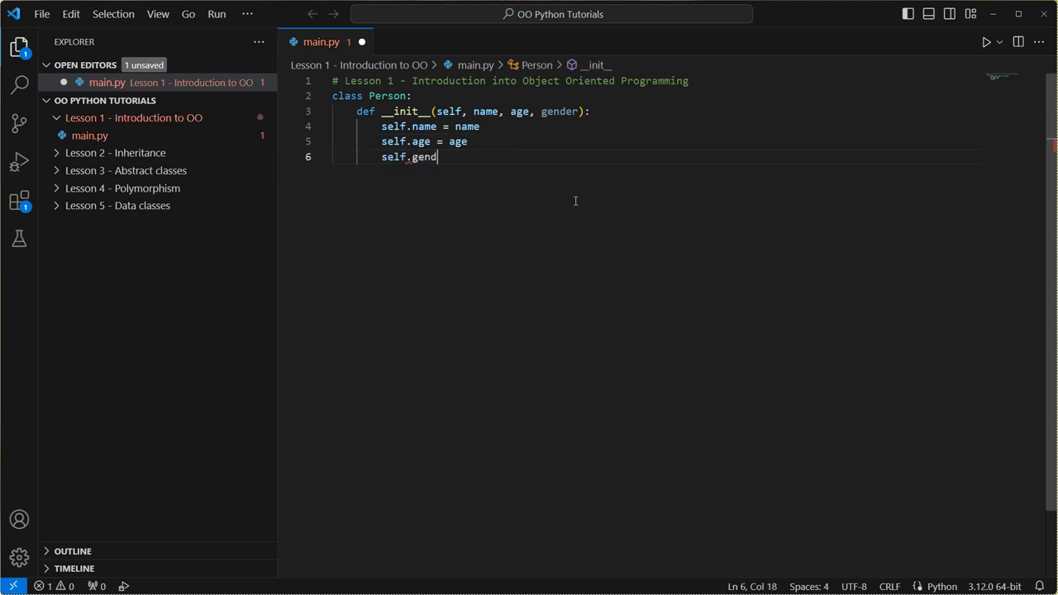
pyautogui.write('er = gender')
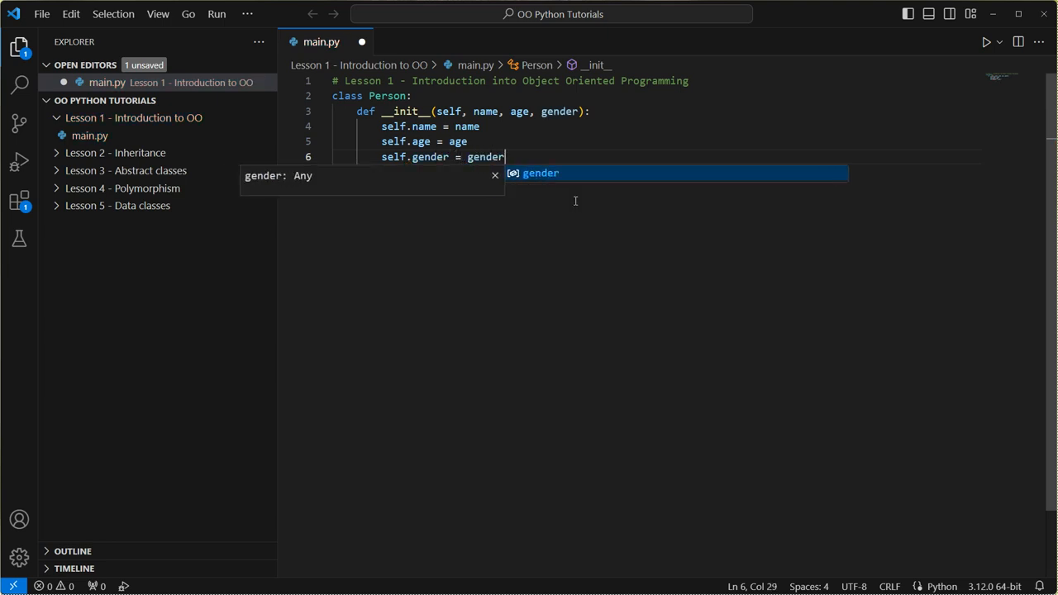
pyautogui.press('enter')
pyautogui.write('#')
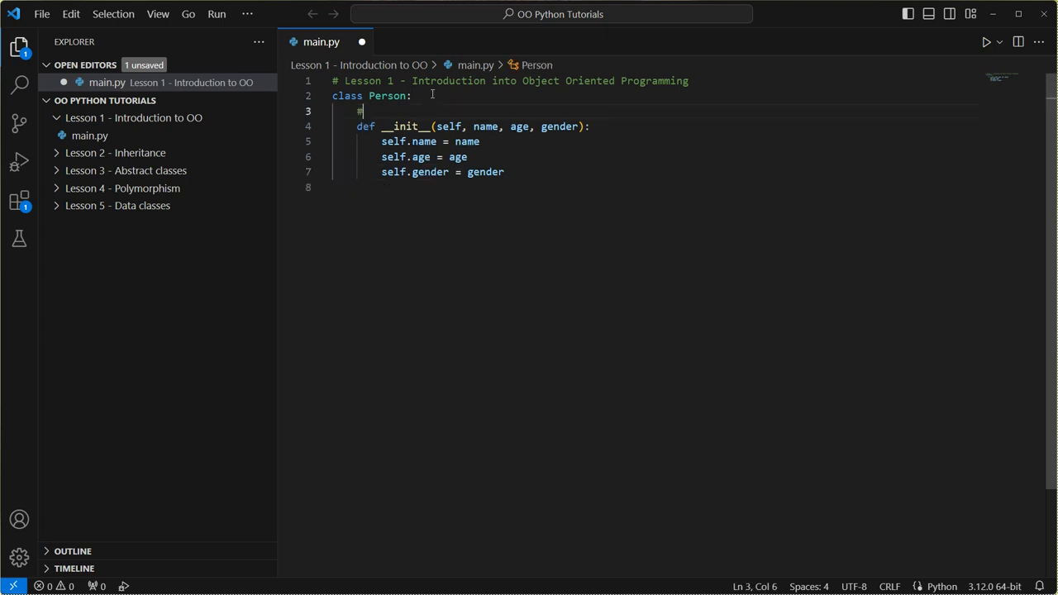
# Add '# Initialisation Method' above __init__ and '# Greeting method' below the constructor
pyautogui.write('Initiali')
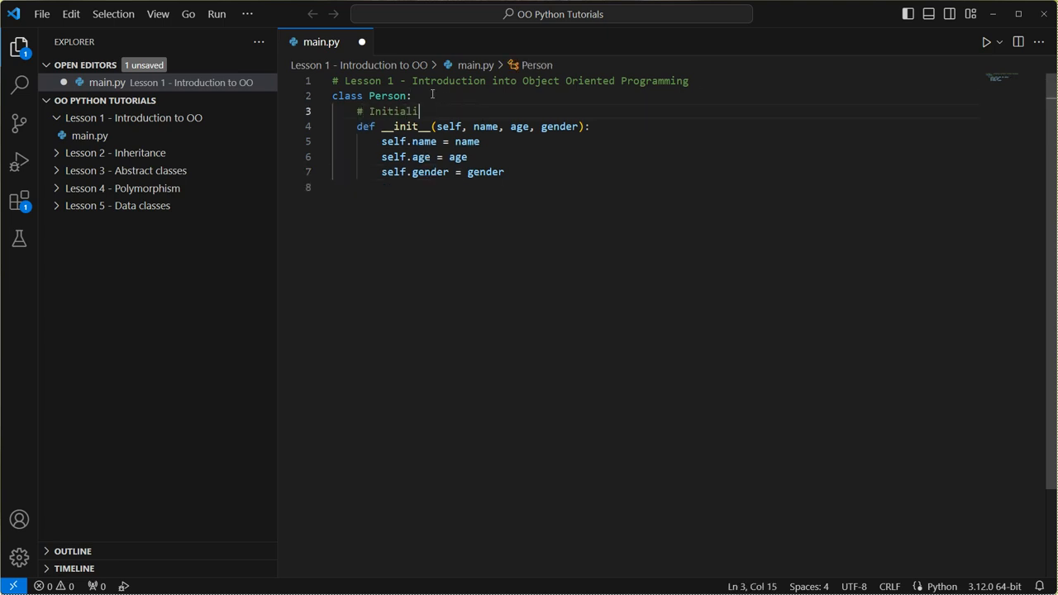
pyautogui.write('sation Method')
pyautogui.write('#')
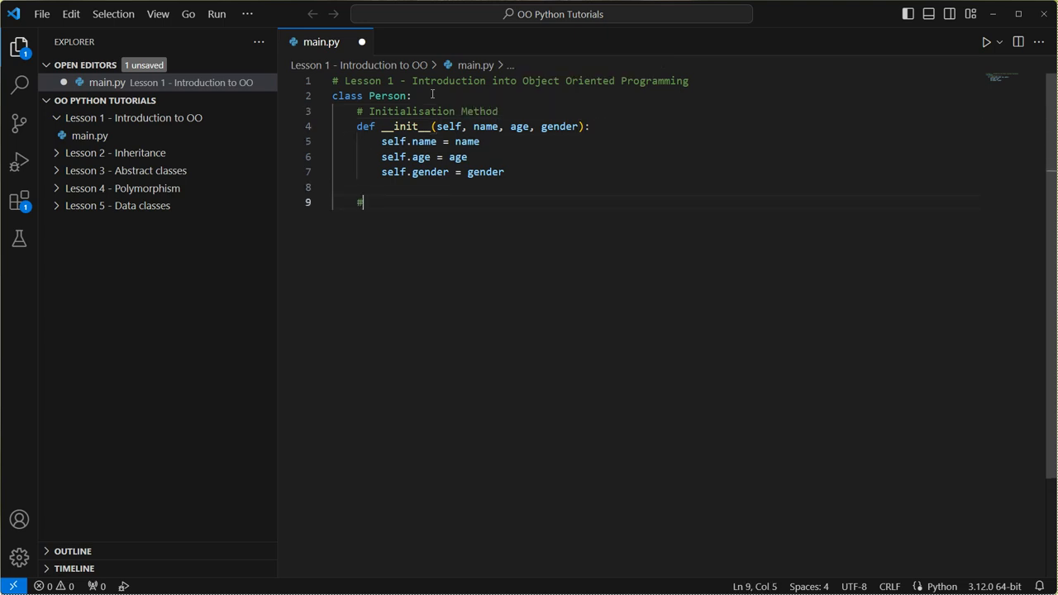
pyautogui.write('" "')
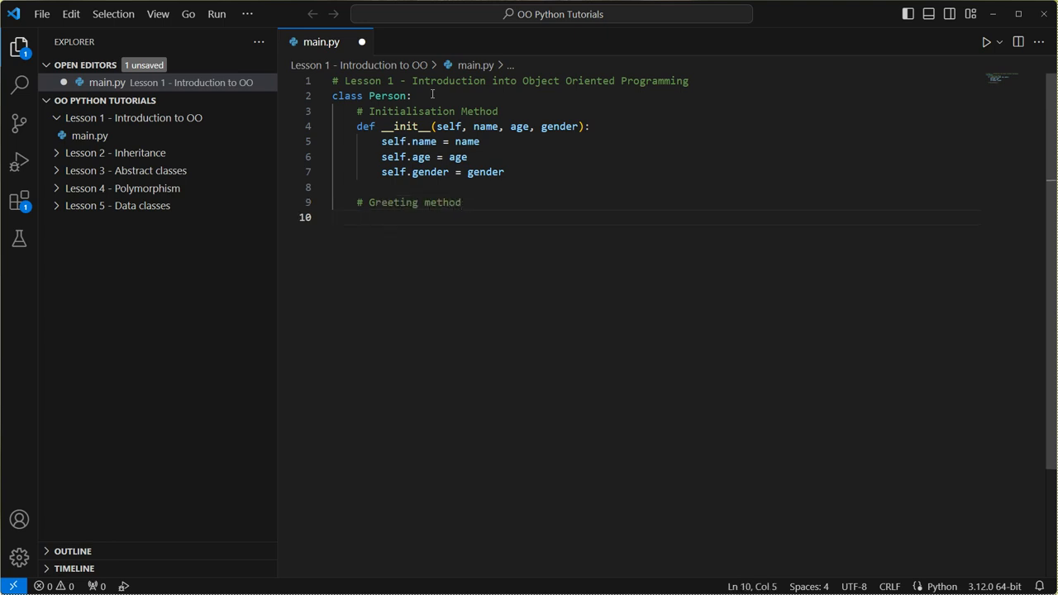
# Define a greet(self): method below the Greeting comment
pyautogui.write('def')
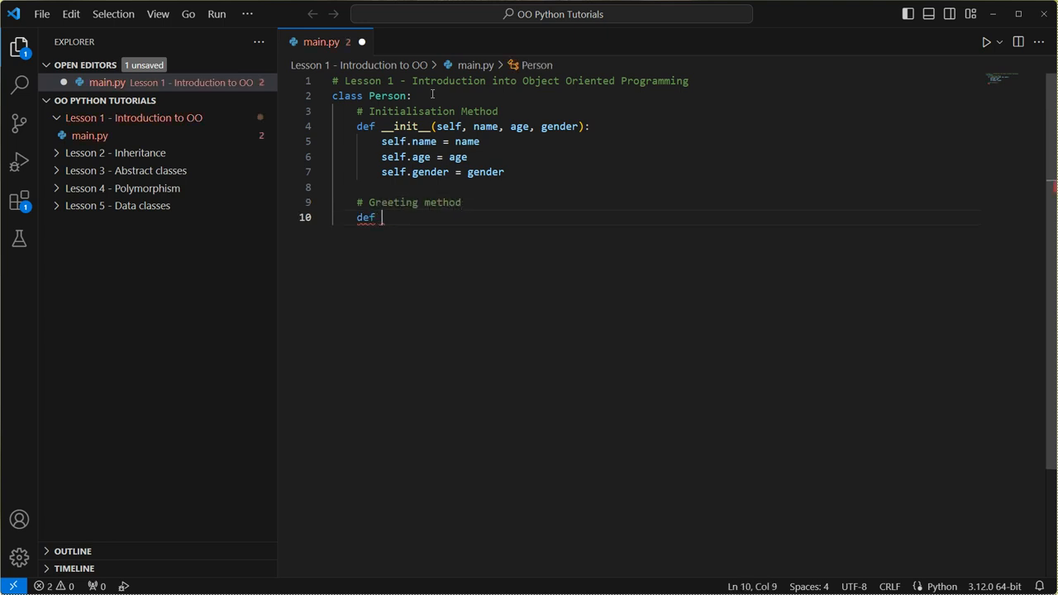
pyautogui.write('greet(se')
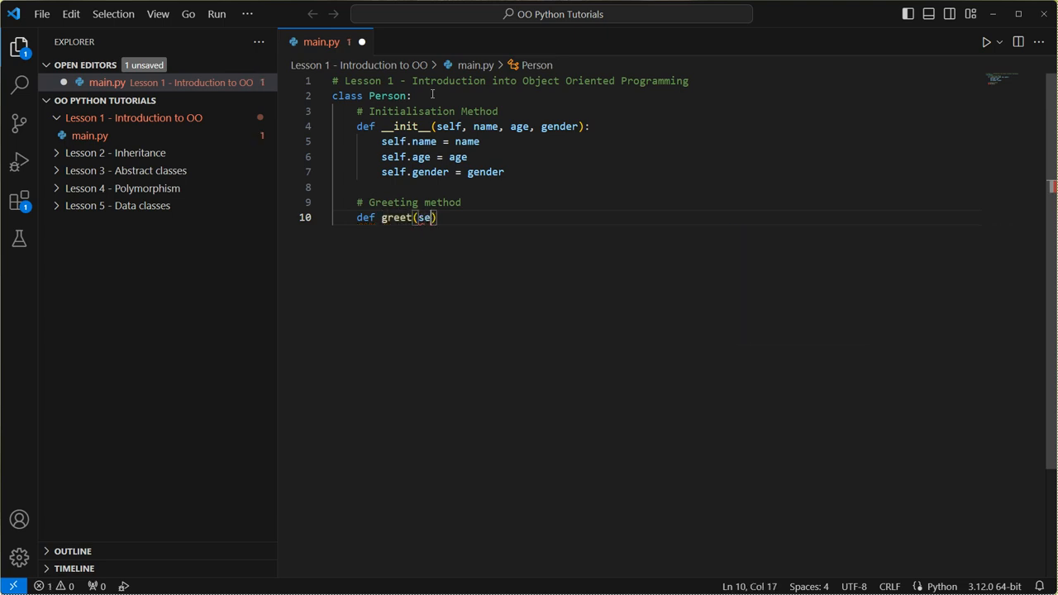
pyautogui.write('lf):')
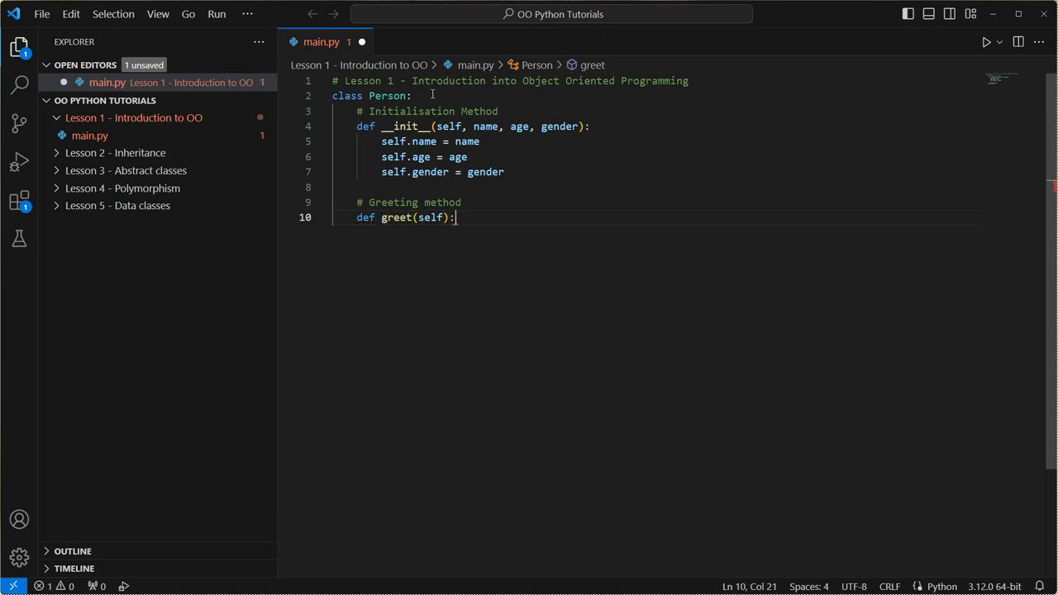
pyautogui.press('enter')
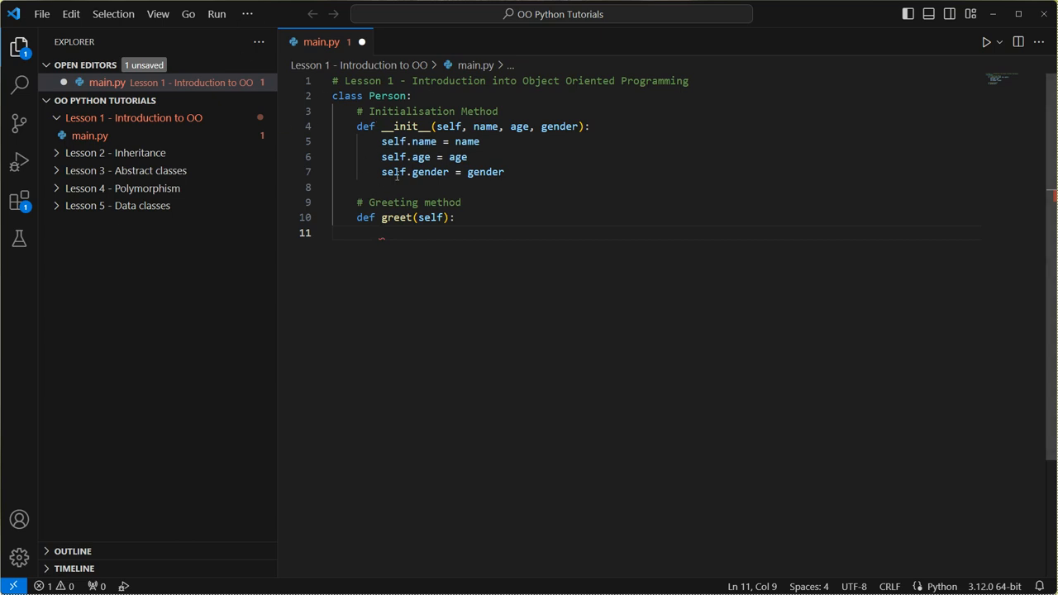
pyautogui.moveTo(413, 346)
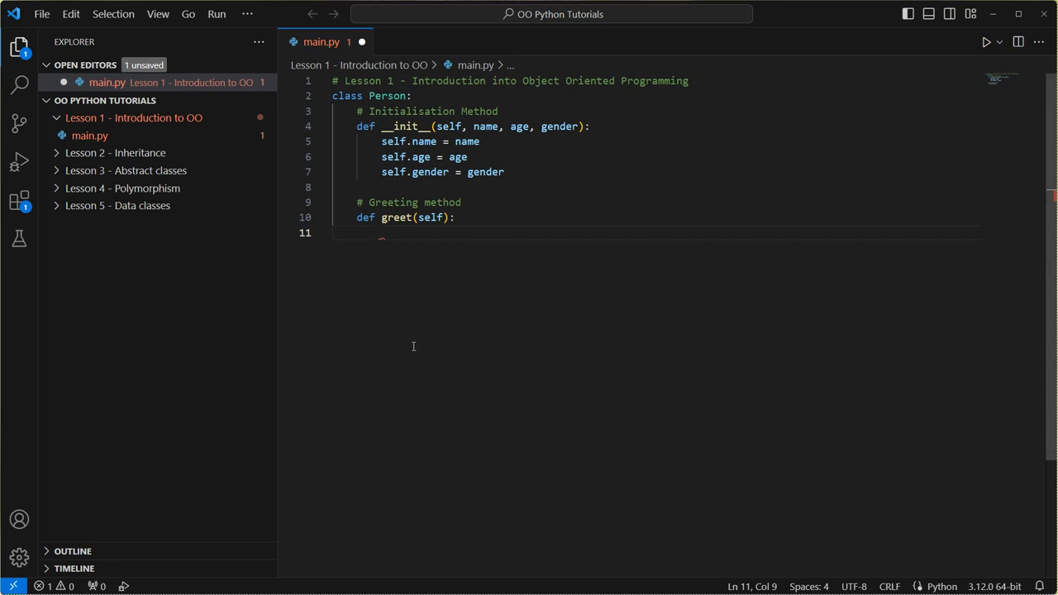
# Return f"Hello, my name is {self.name} and I am {self.age} years old." from greet
pyautogui.write('return')
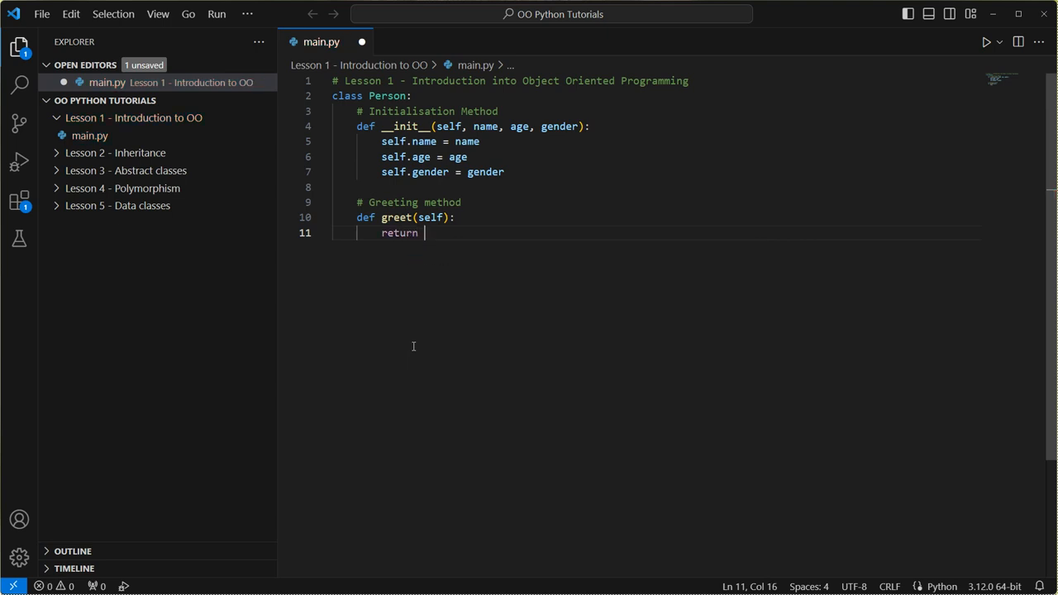
pyautogui.write('f""')
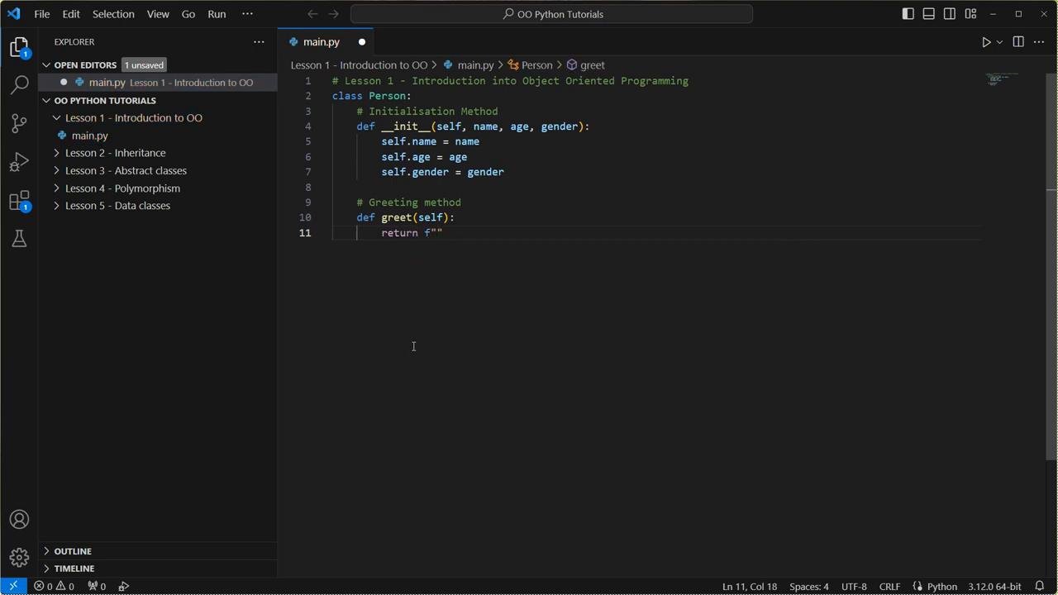
pyautogui.write('Hello,')
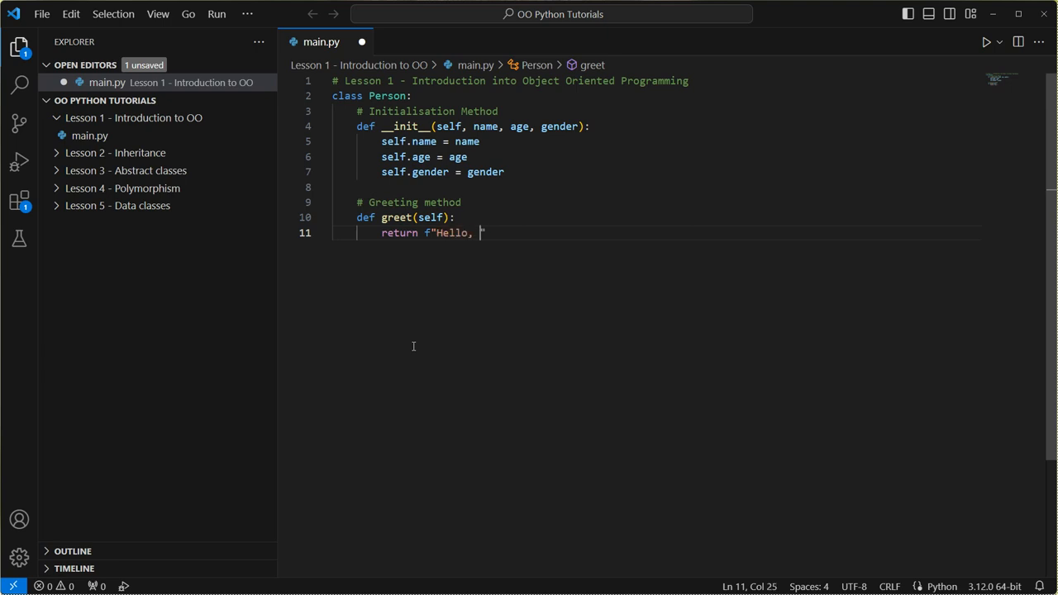
pyautogui.write('my name is')
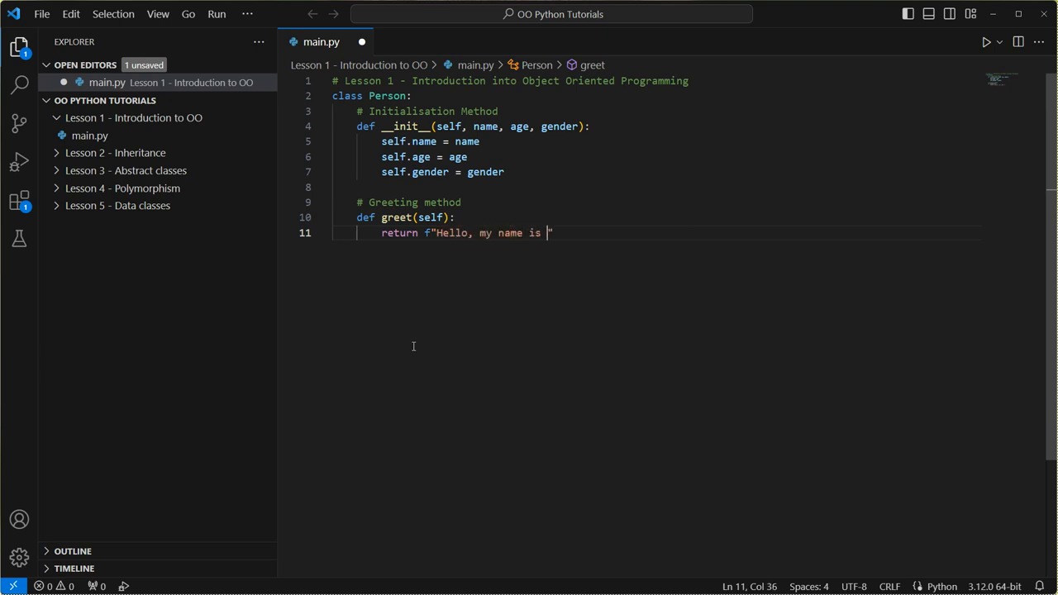
pyautogui.write('{self.name} and I am')
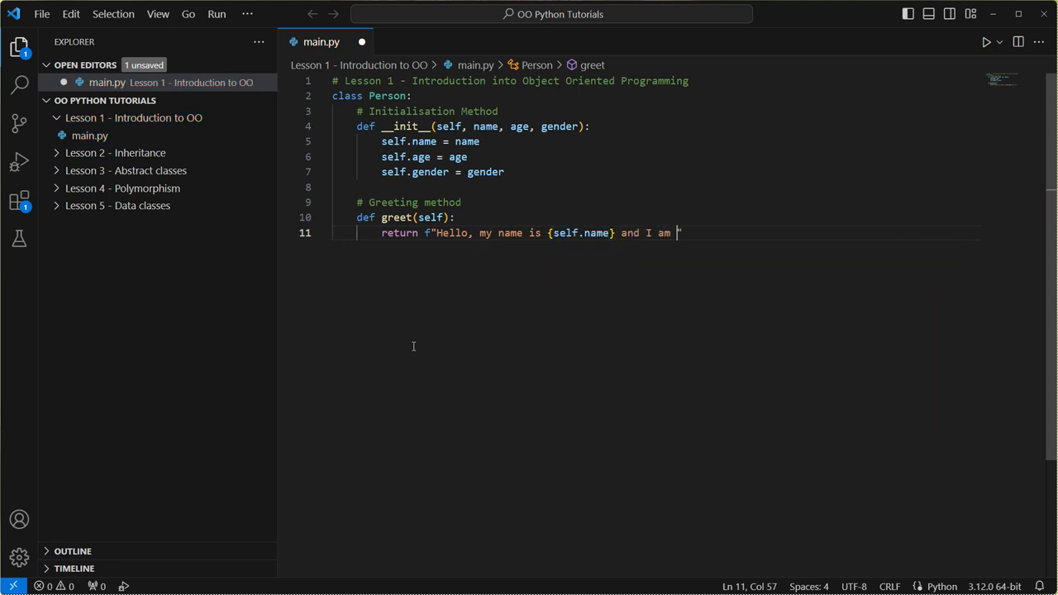
pyautogui.write('{self.')
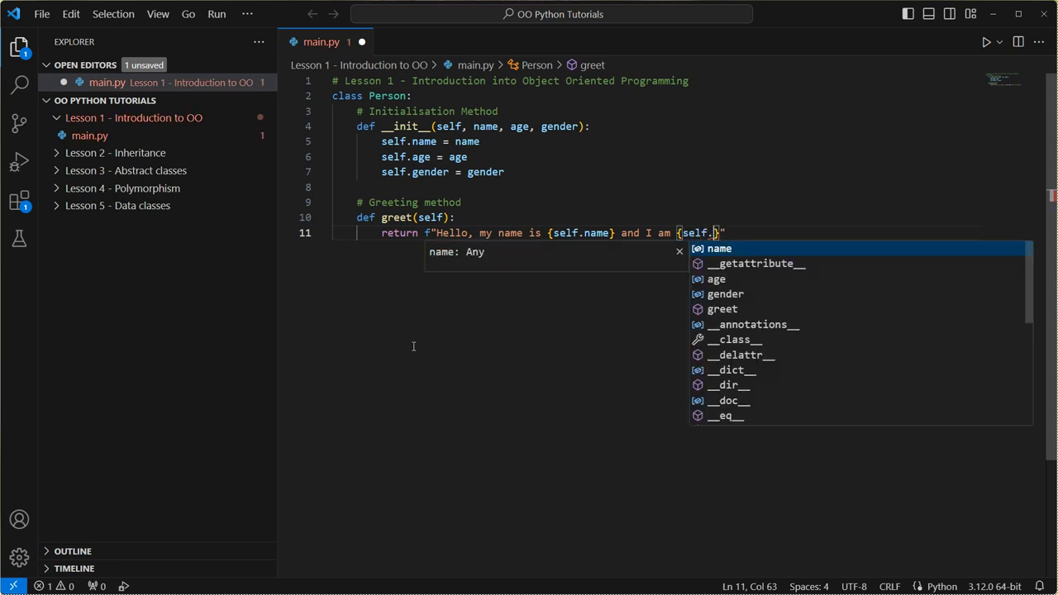
pyautogui.write('age}')
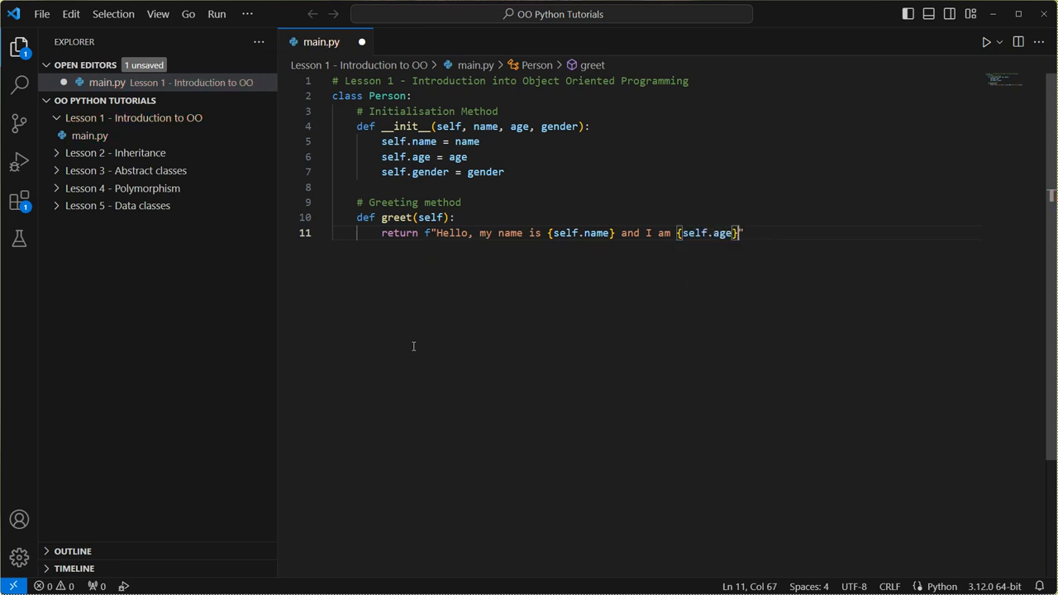
pyautogui.write('years old')
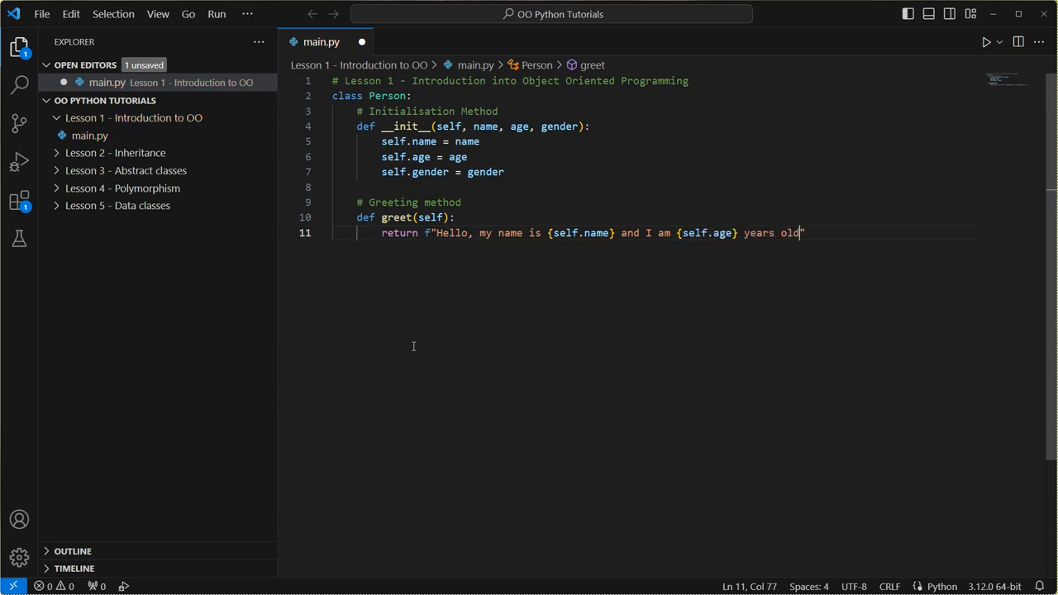
pyautogui.write('.')
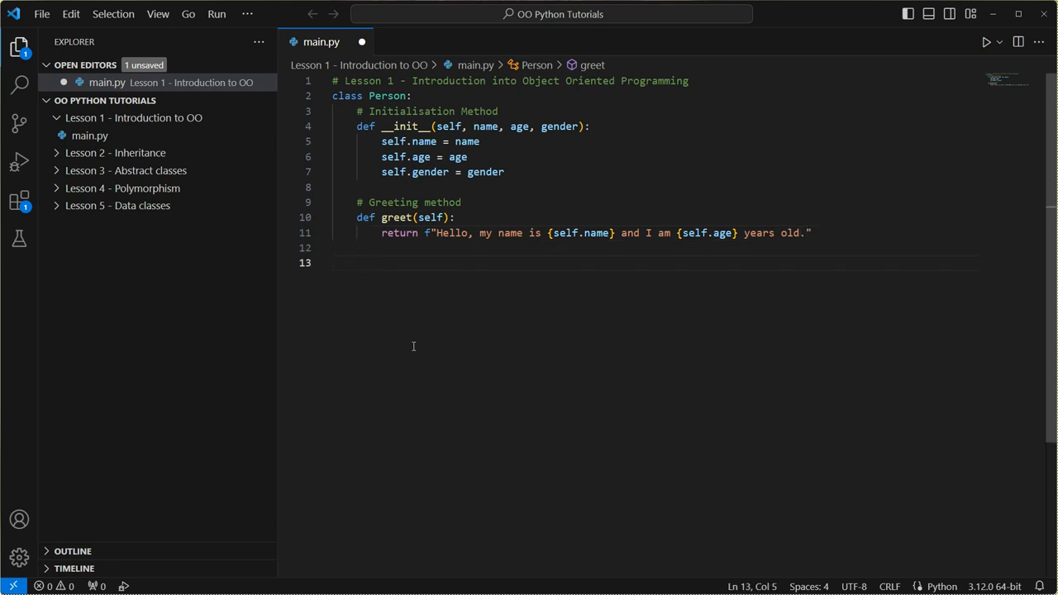
# Create andy = Person("Andy", 39, "male") on line 14 below the class
pyautogui.press('Enter')
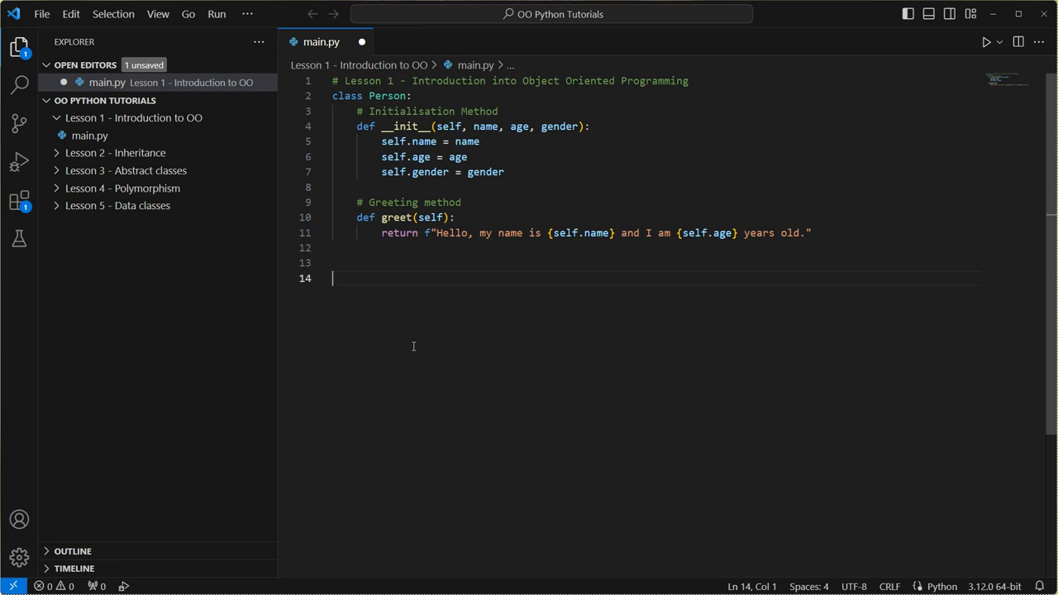
pyautogui.write('andy = Person("An')
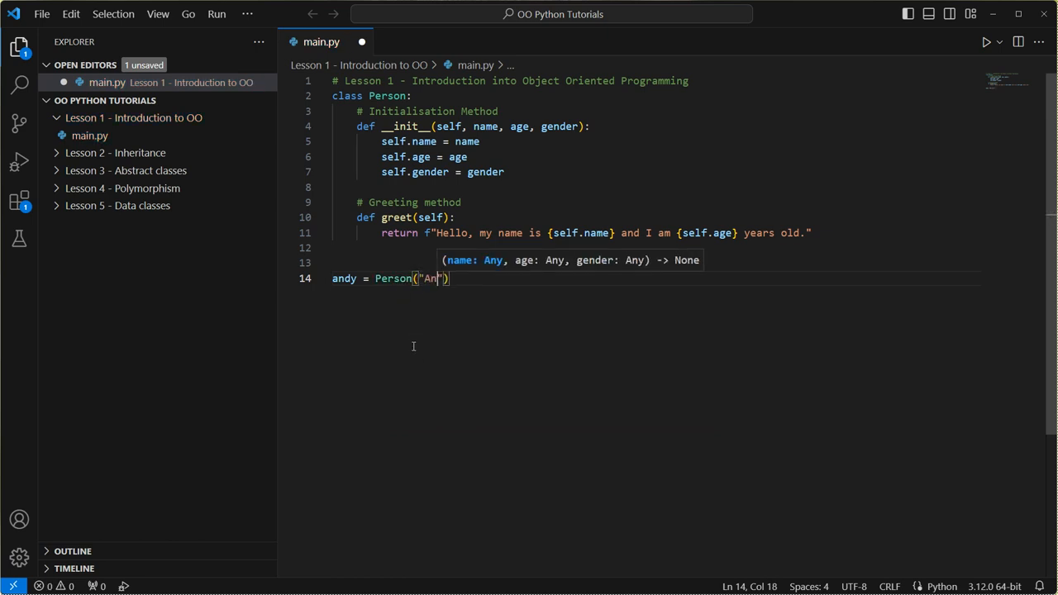
pyautogui.write('dy')
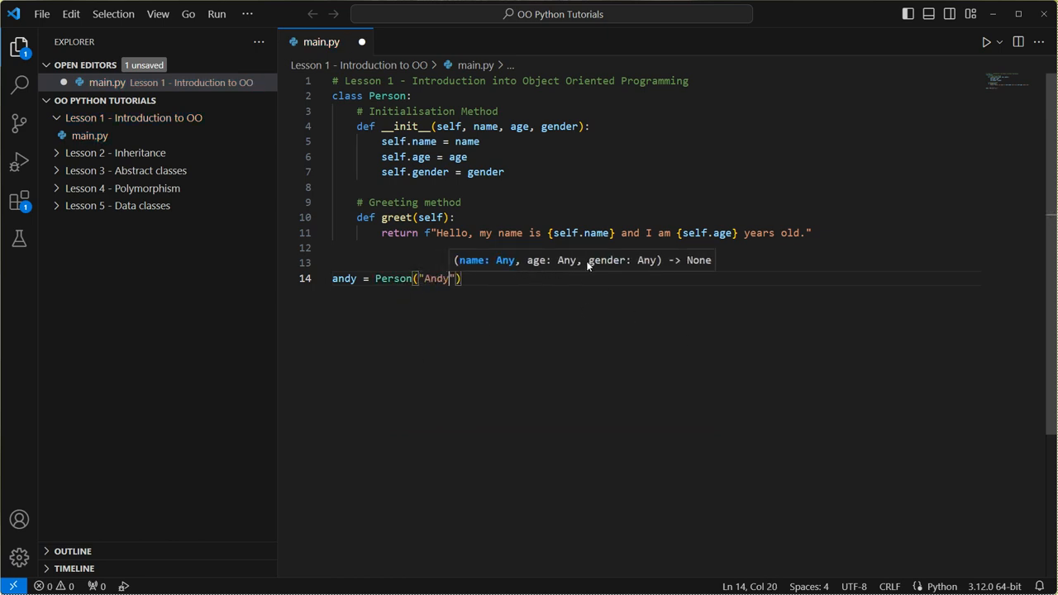
pyautogui.write(',')
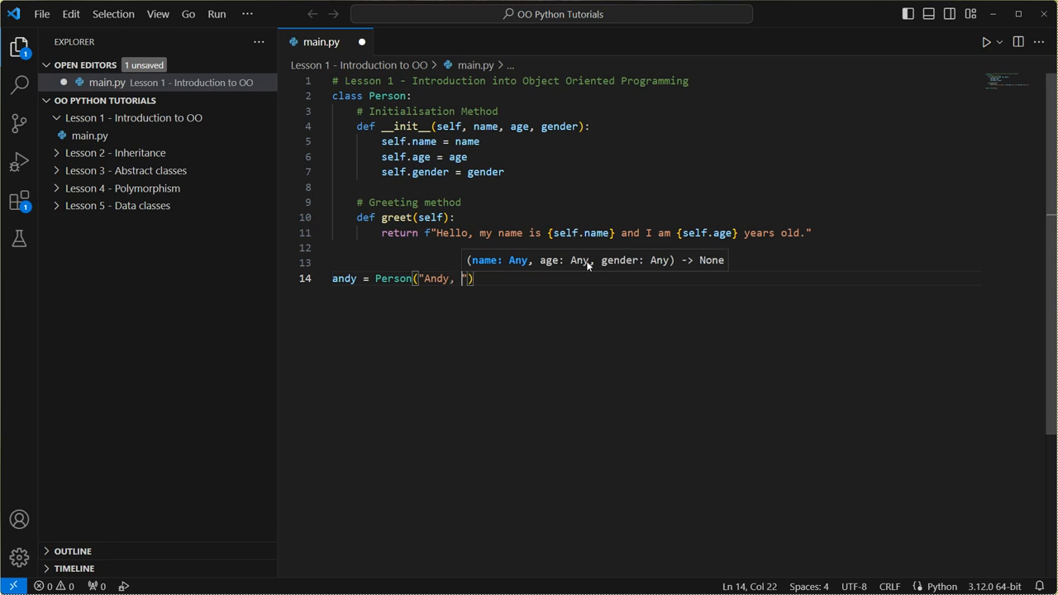
pyautogui.moveTo(483, 292)
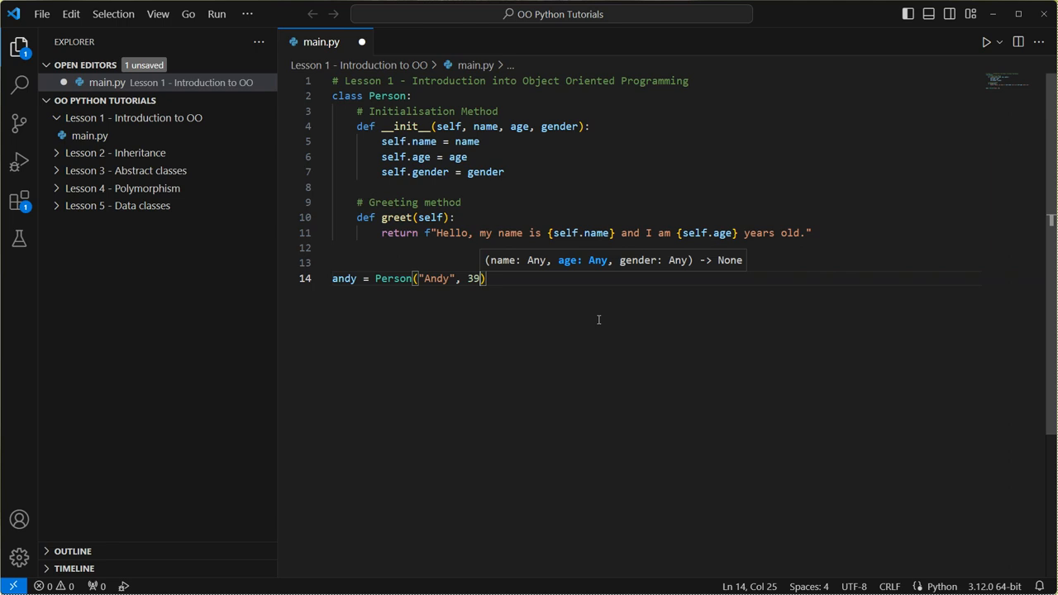
pyautogui.write(', "male"')
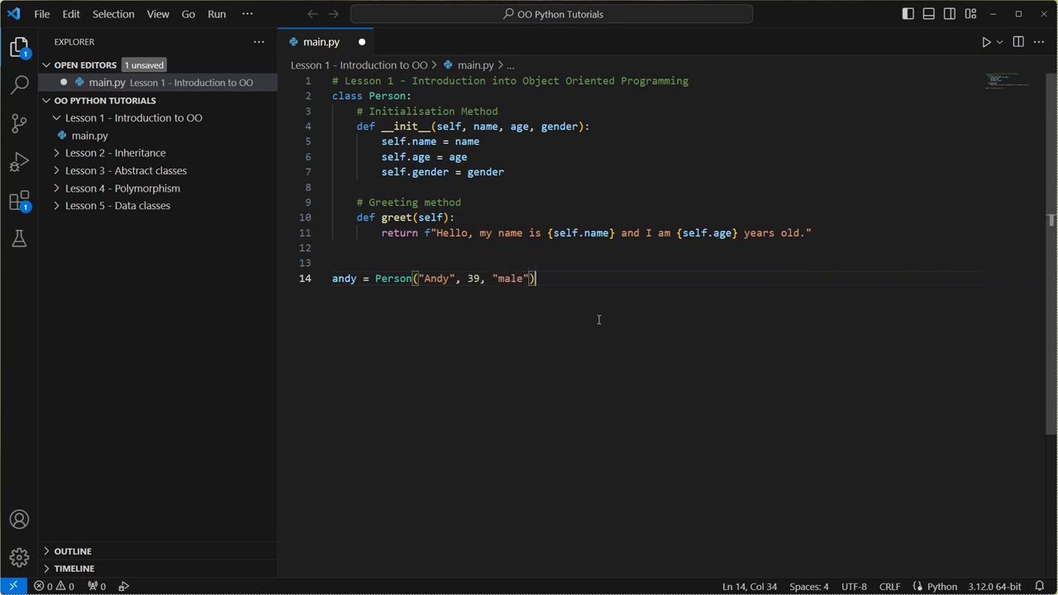
pyautogui.press('enter')
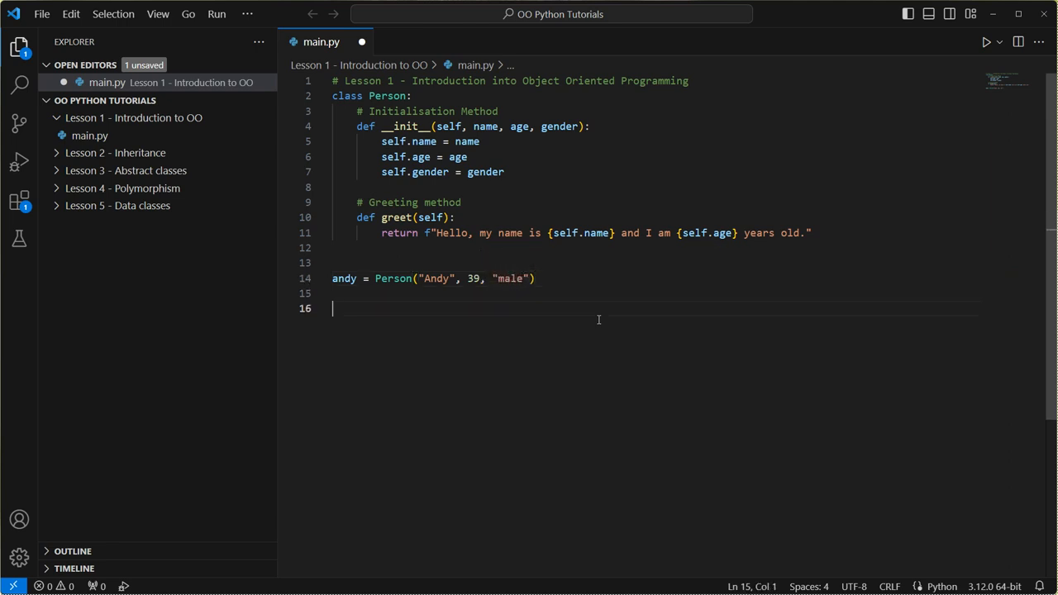
pyautogui.click(332, 307)
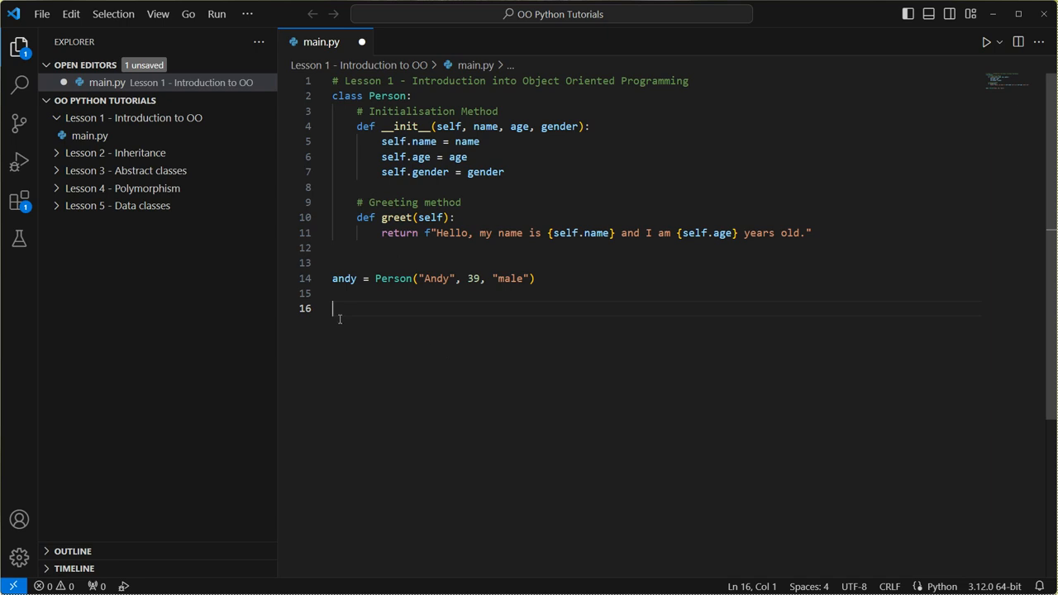
# Add print(andy.name) and print(andy.gender) on lines 16 and 17
pyautogui.write('print()')
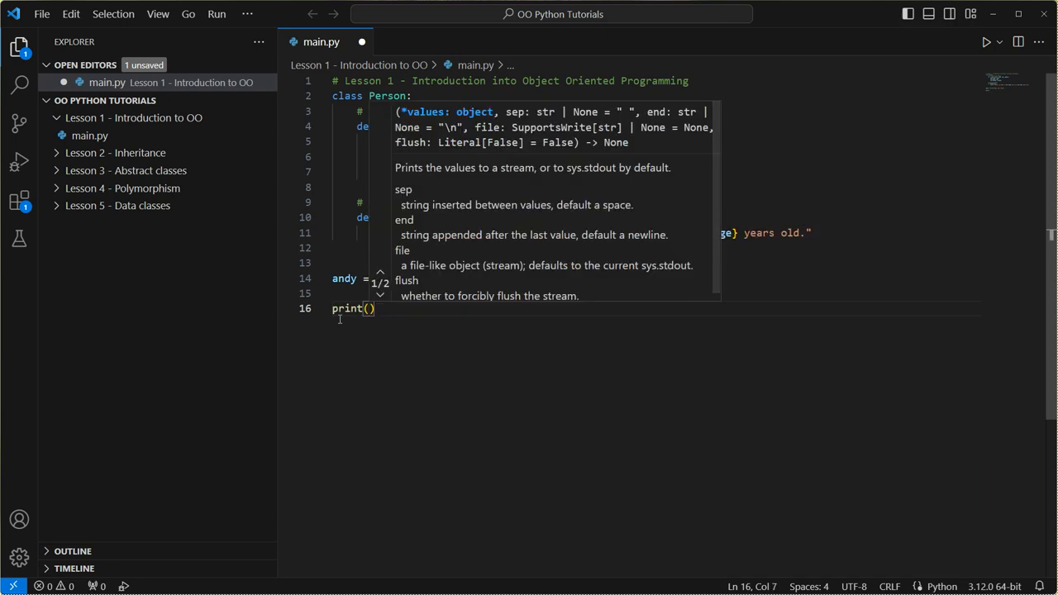
pyautogui.moveTo(682, 123)
pyautogui.write('andy.')
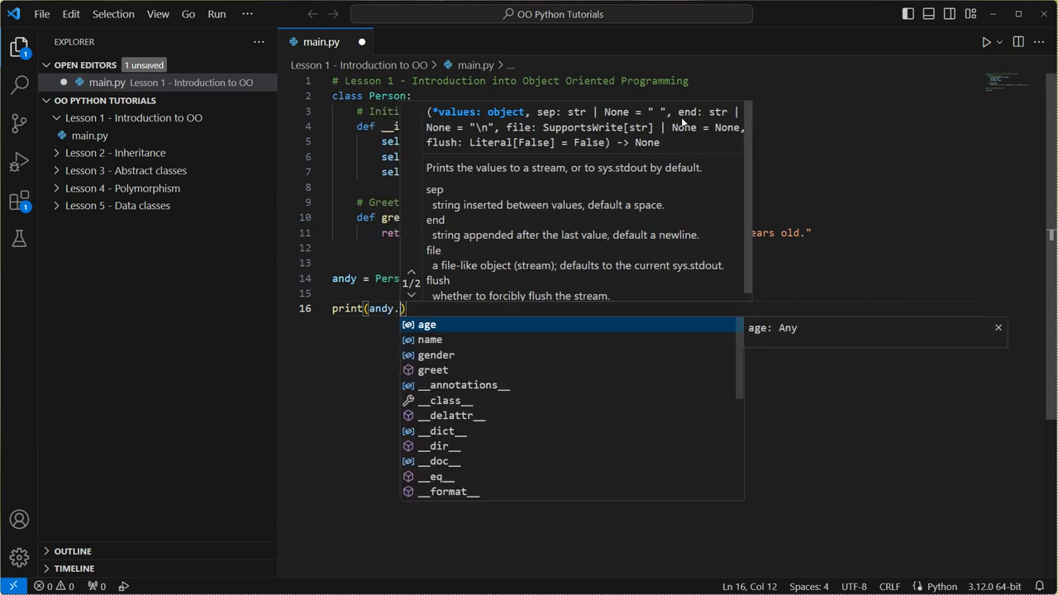
pyautogui.write('name')
pyautogui.write('print(')
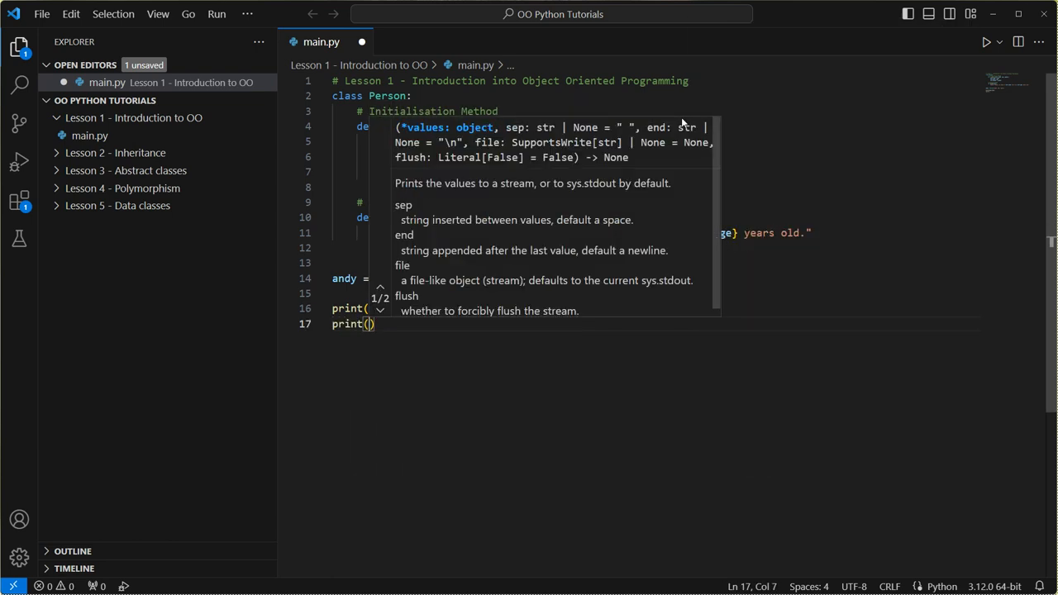
pyautogui.write('andy.gender')
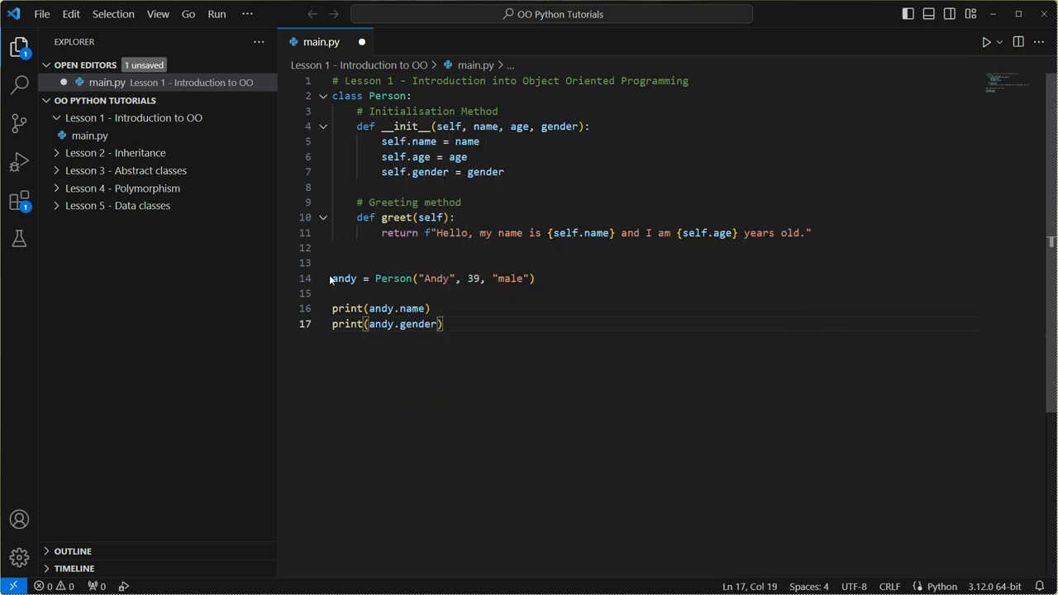
pyautogui.doubleClick(412, 309)
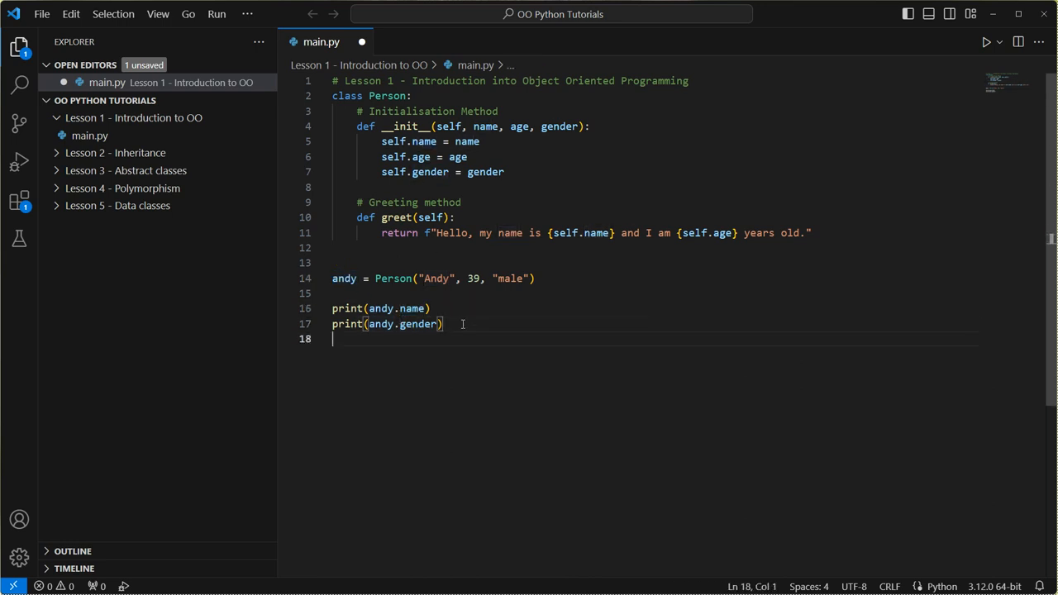
# Add print(andy.greet()) on line 18 using autocompletion
pyautogui.write('pe')
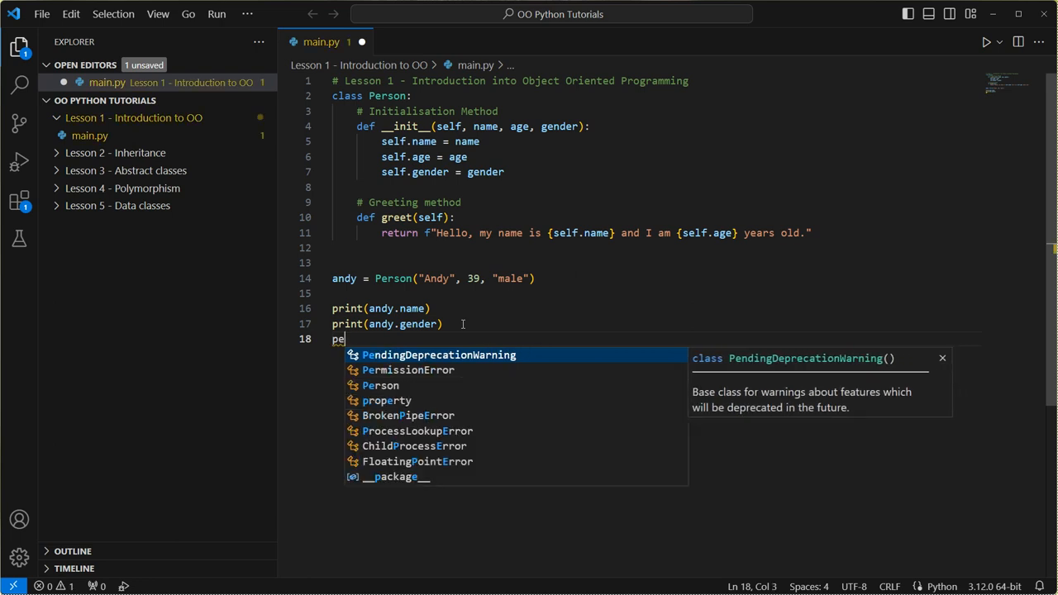
pyautogui.write('print(and')
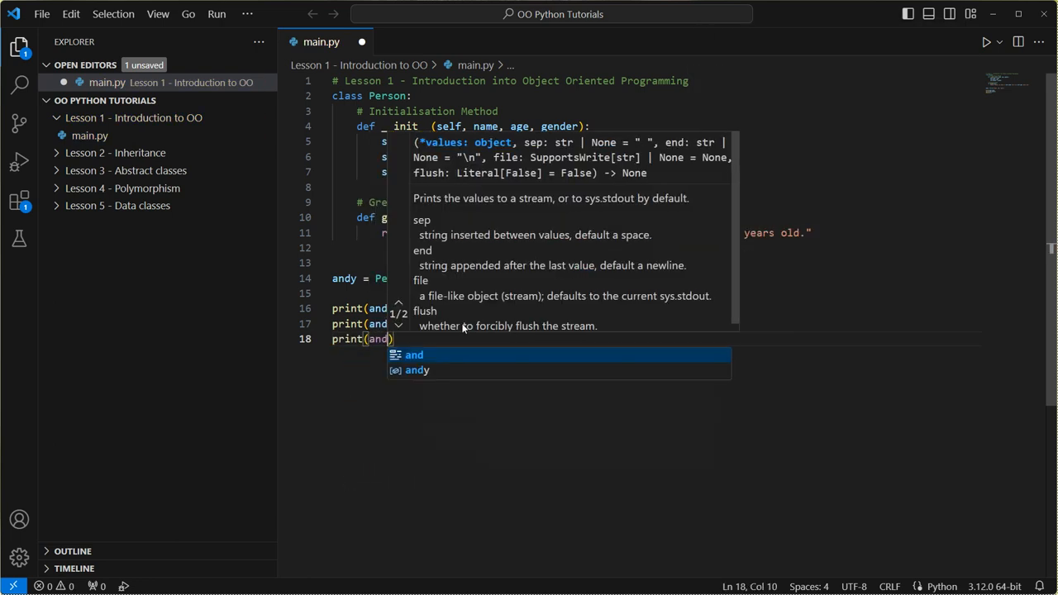
pyautogui.write('.gree')
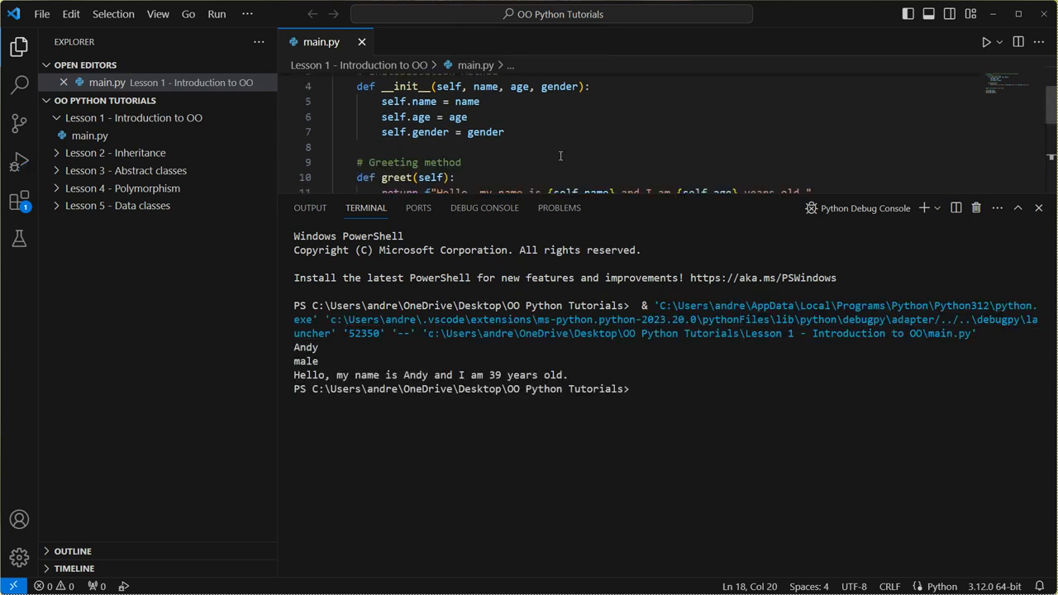
# Highlight the Andy and male lines in the terminal output
pyautogui.scroll(-3)
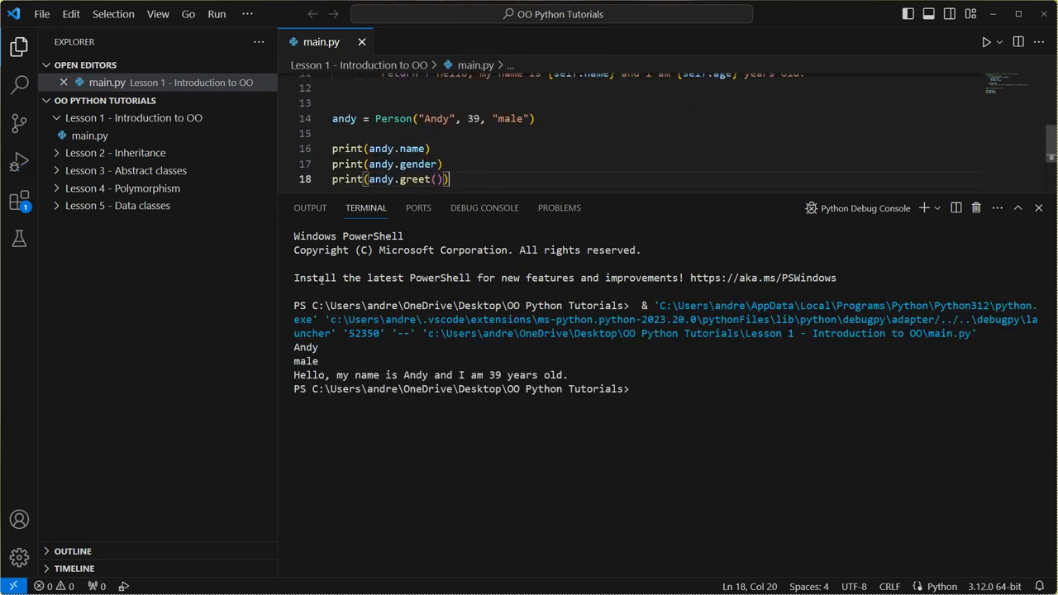
pyautogui.doubleClick(305, 347)
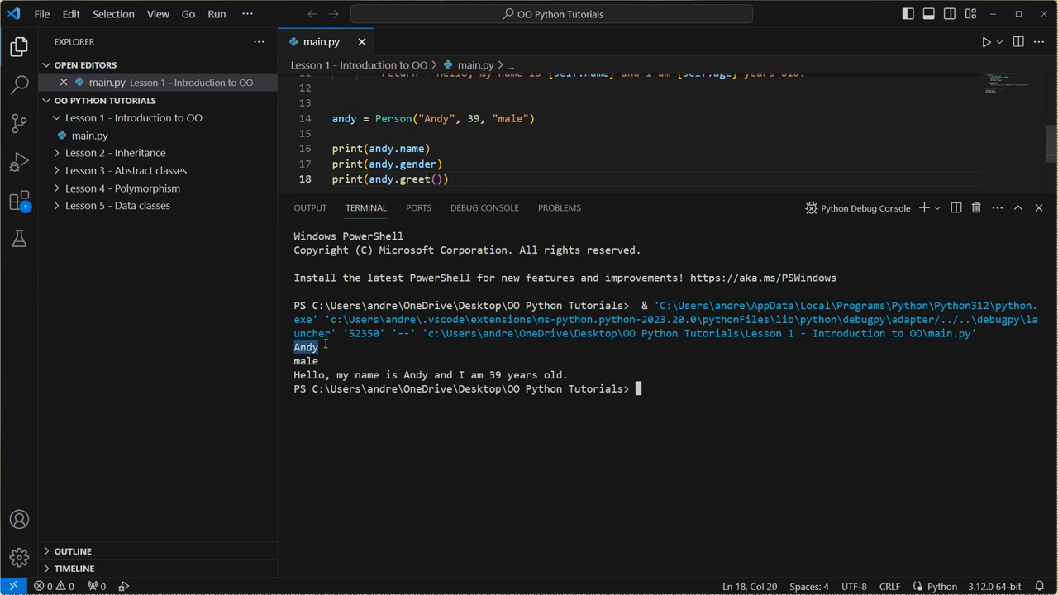
pyautogui.moveTo(305, 347); pyautogui.dragTo(305, 361)
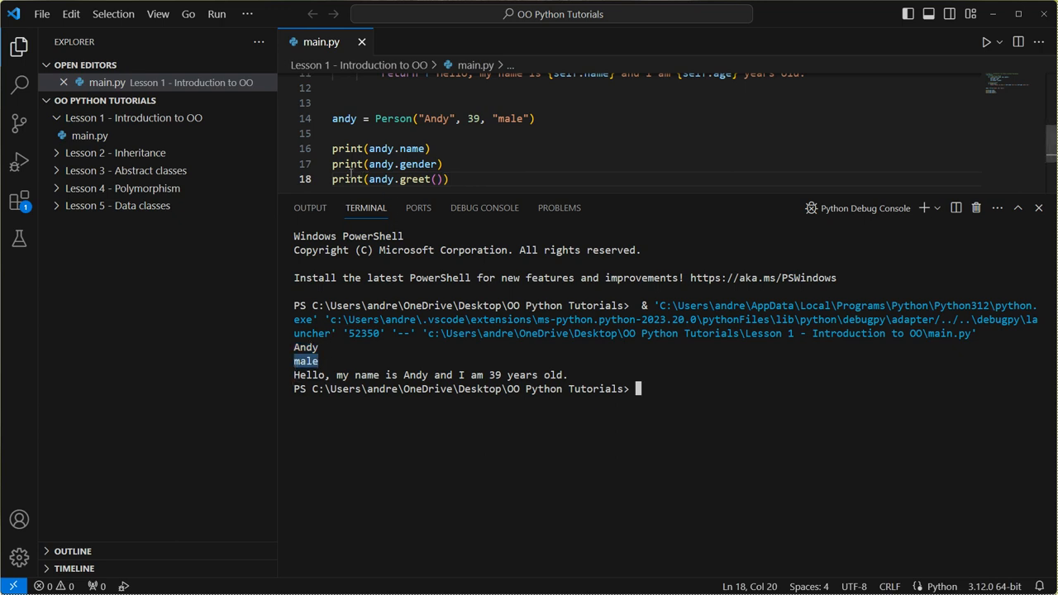
pyautogui.moveTo(445, 381)
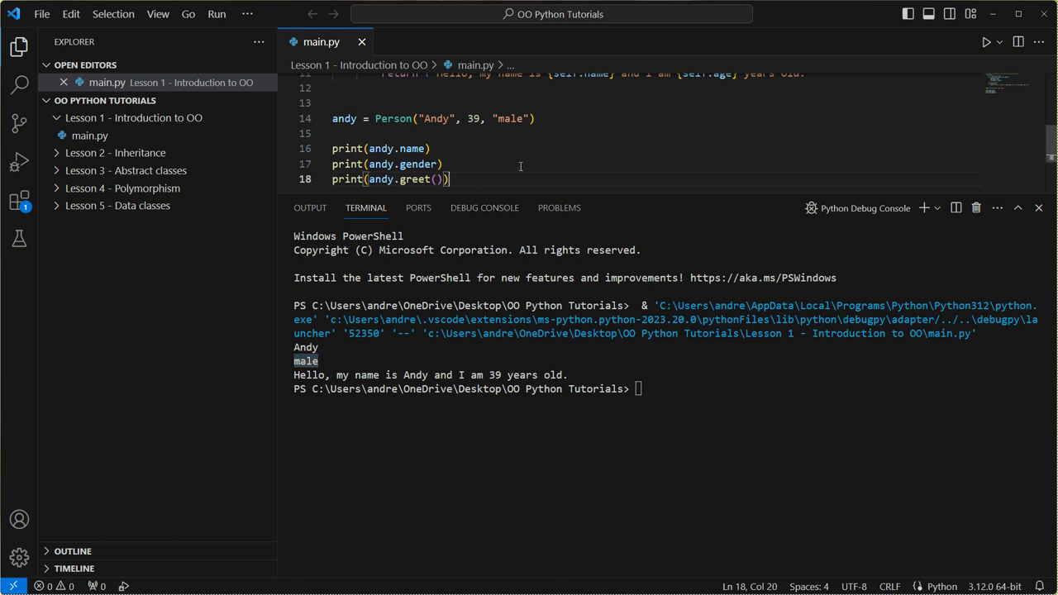
# Add a line incrementing andy.age by 1, then reprint Andy's greeting with print(andy.greet())
pyautogui.press('enter')
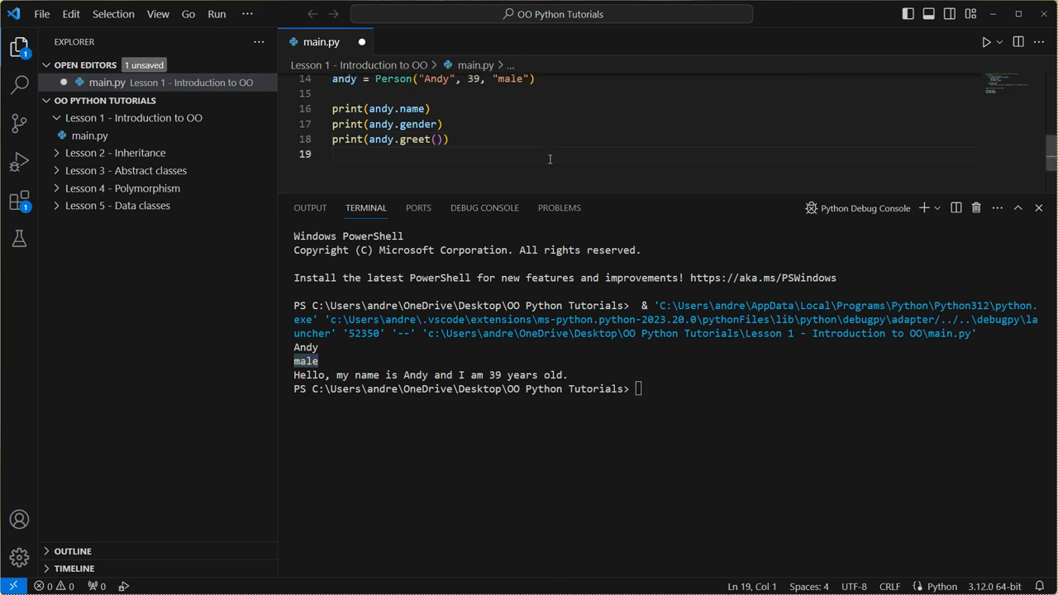
pyautogui.write('andy.')
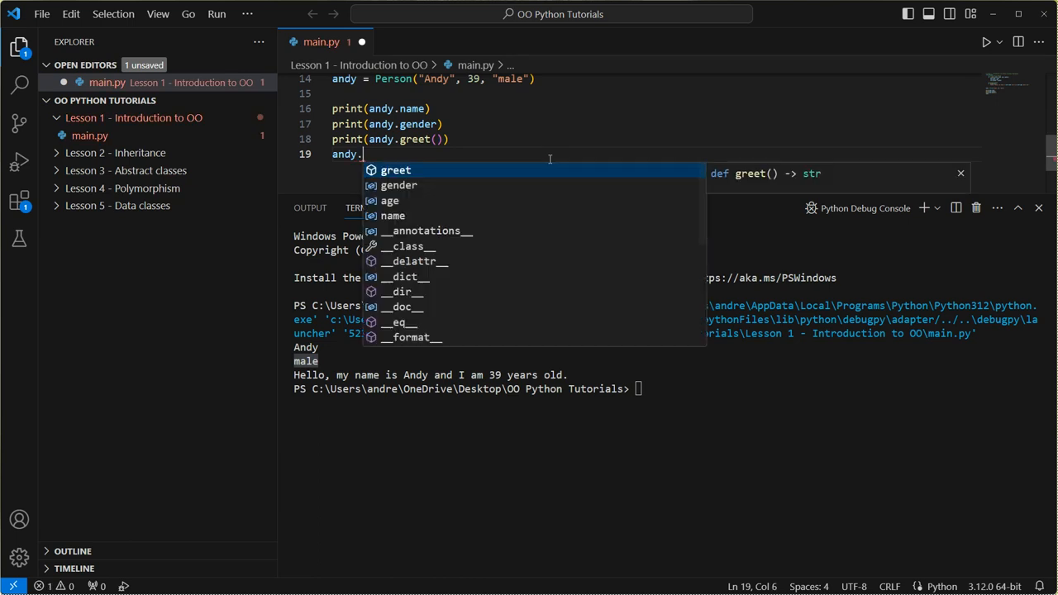
pyautogui.write('age += 1')
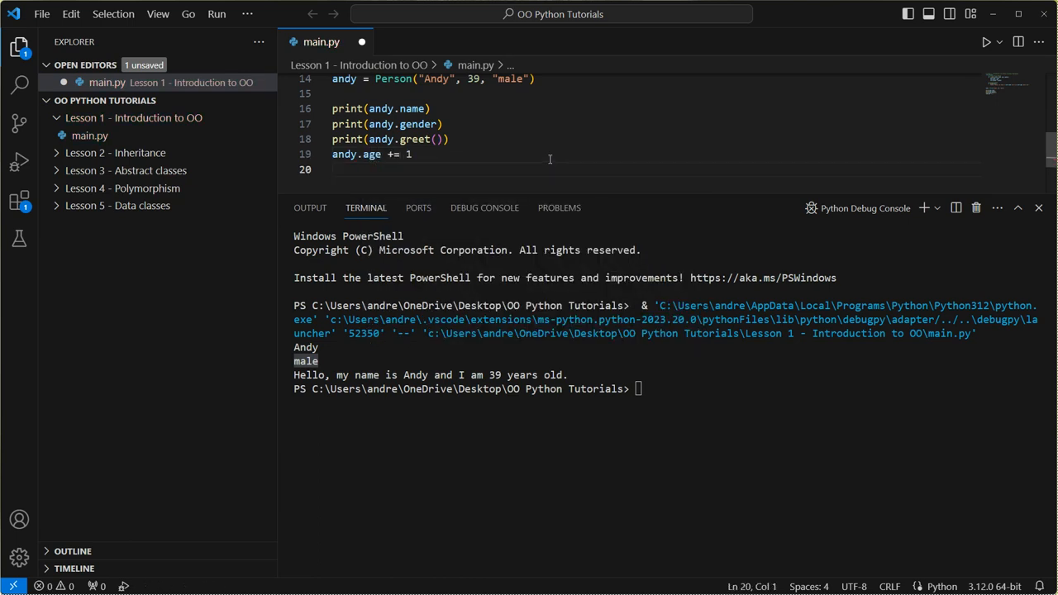
pyautogui.write('andy.age')
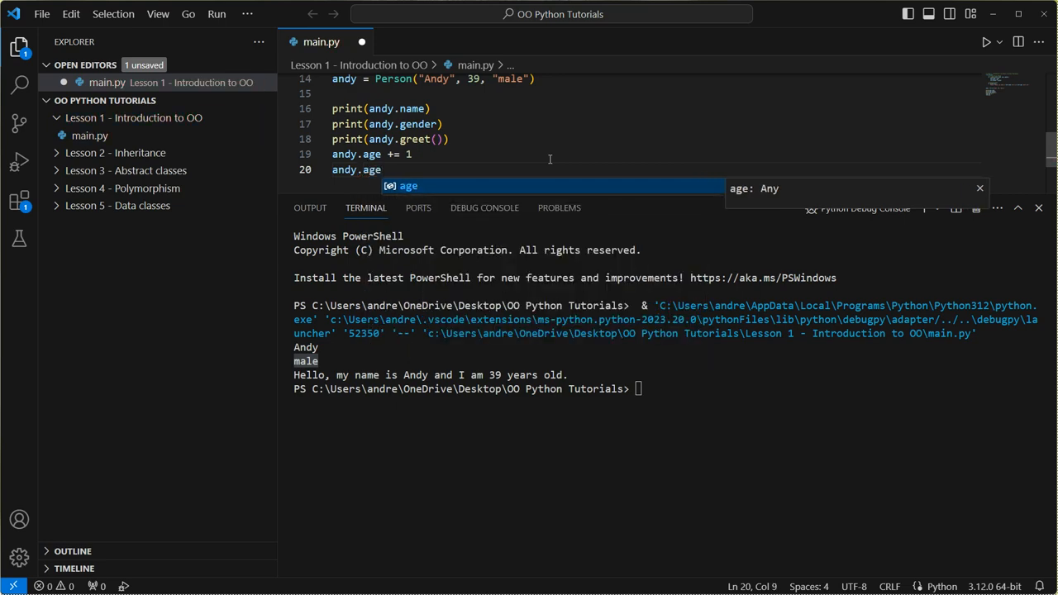
pyautogui.write('print(')
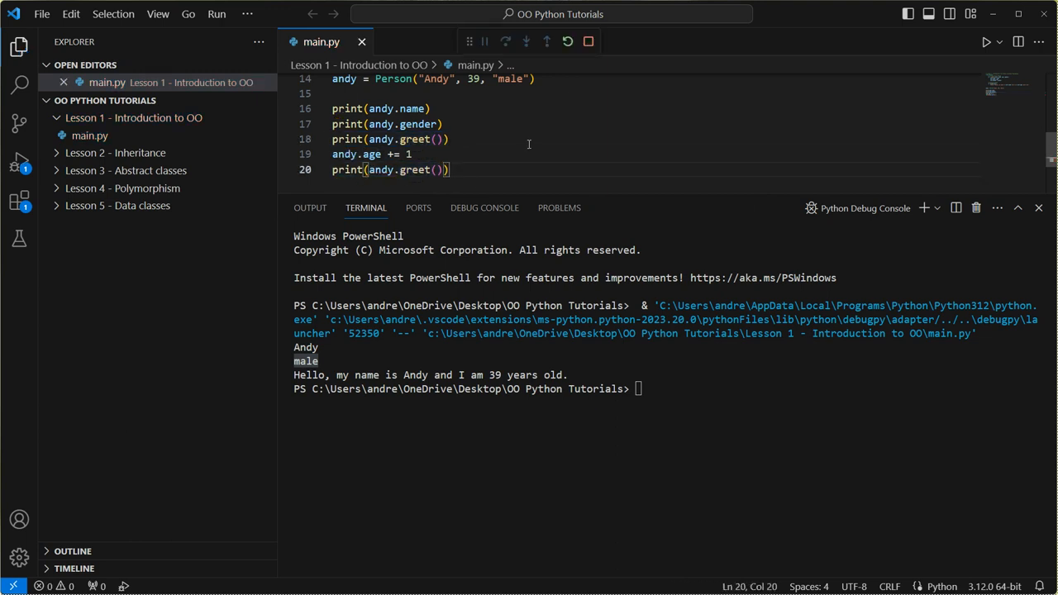
# Run main.py and highlight Andy's 39-year-old greeting in the output
pyautogui.click(985, 41)
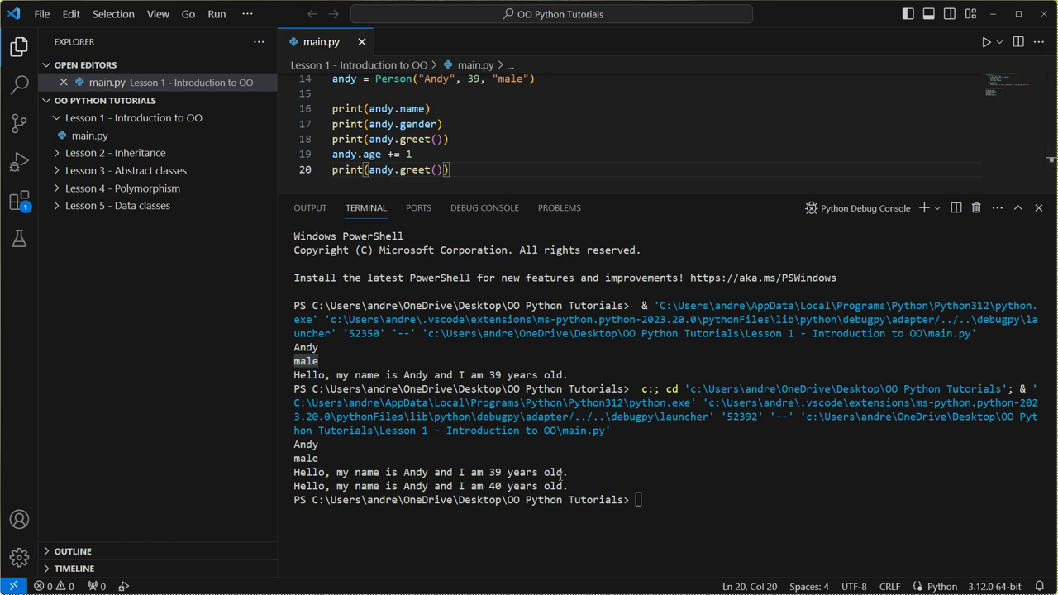
pyautogui.doubleClick(430, 472)
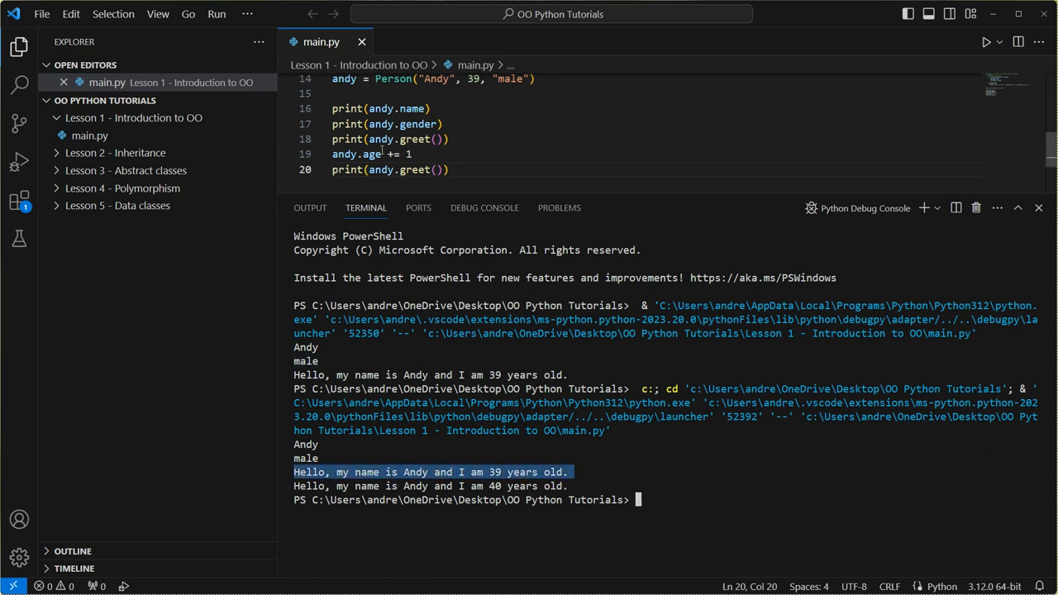
pyautogui.moveTo(369, 154)
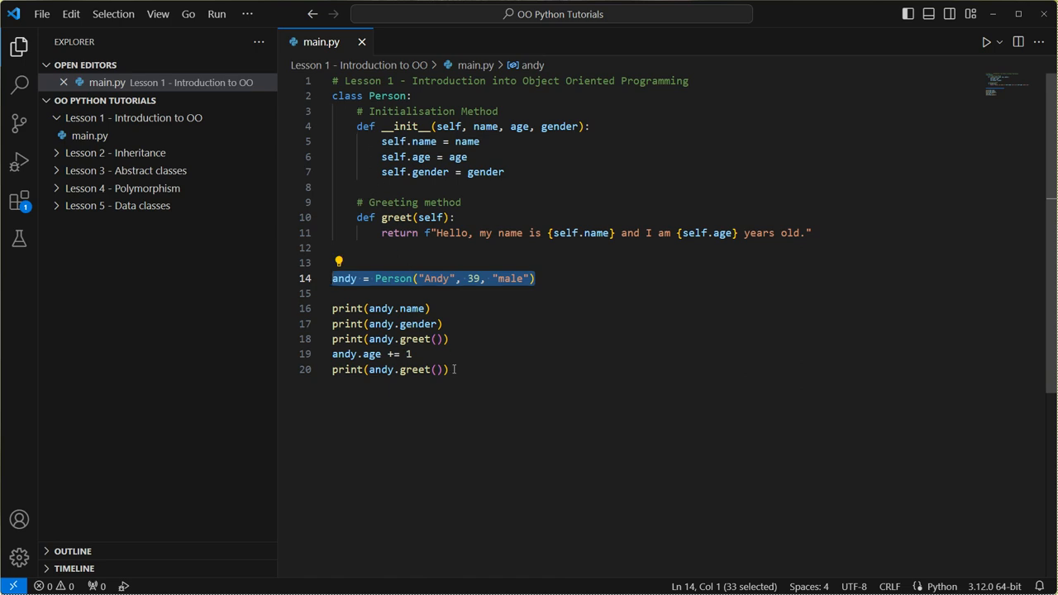
# Replace the old attribute prints with bob = Person("Bob", 23, ...)
pyautogui.click(535, 279)
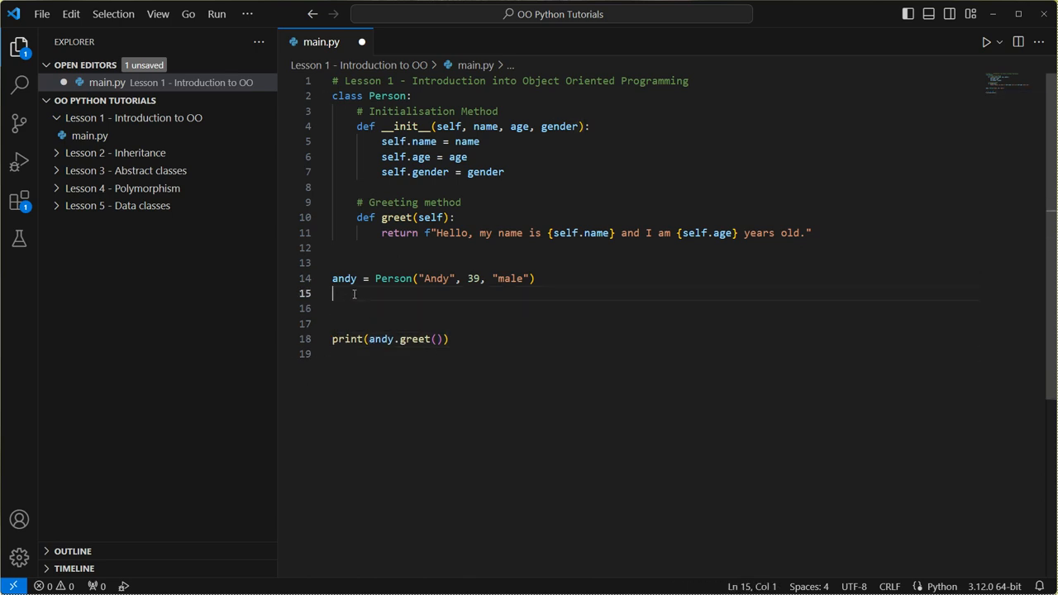
pyautogui.write('bob.')
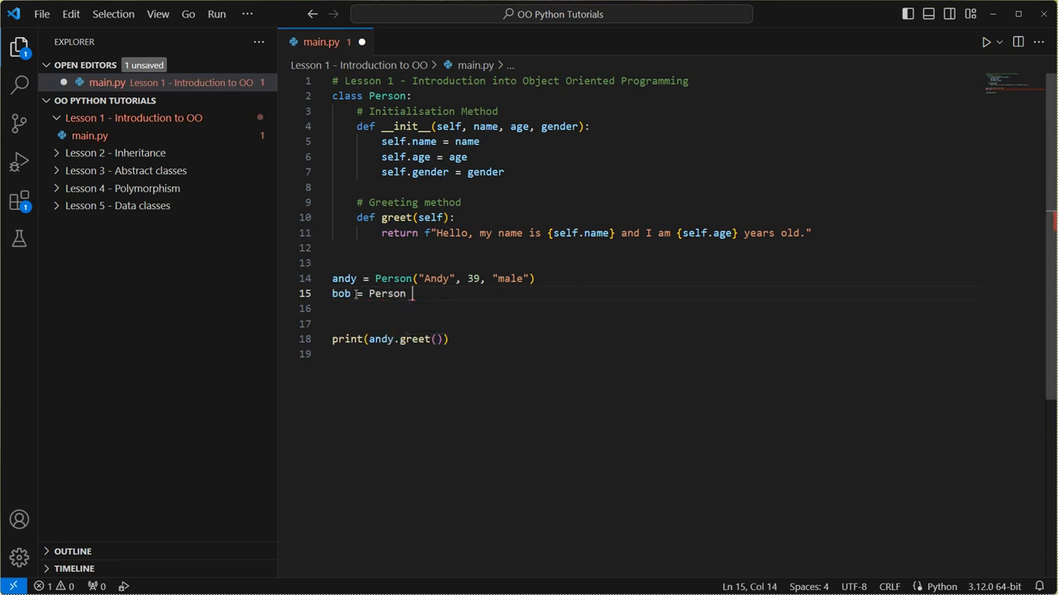
pyautogui.write('("Bob",')
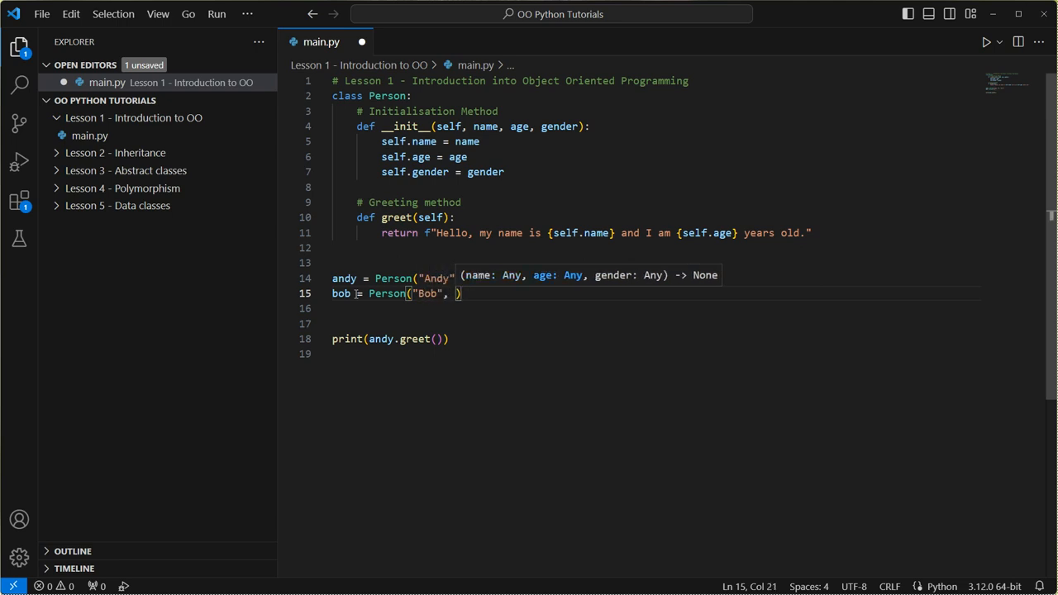
pyautogui.write('23,')
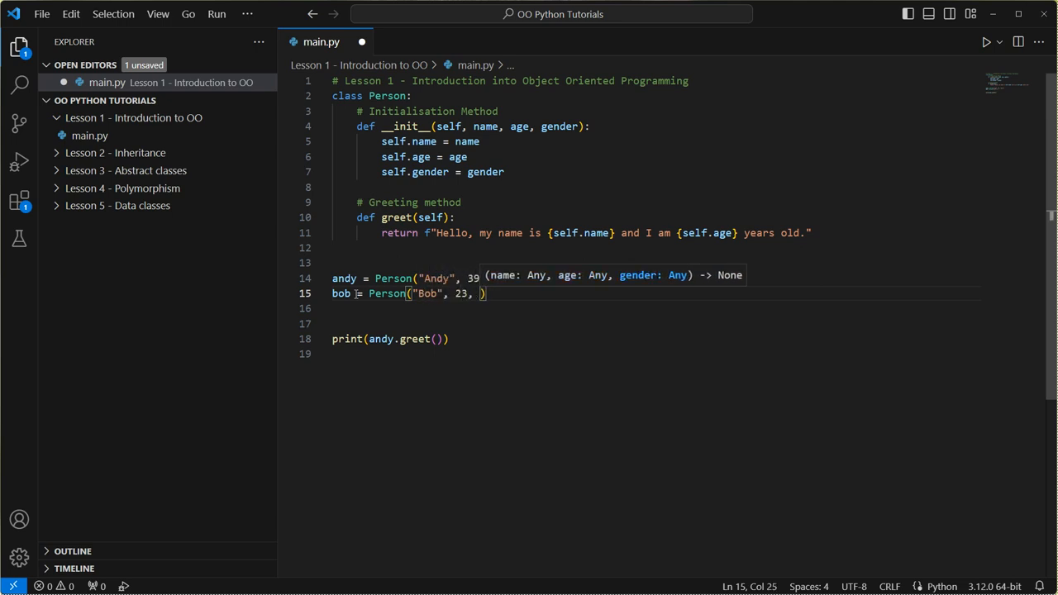
# Finish Bob as male and add claire = Person("Claire", 25, "female")
pyautogui.write('"male"')
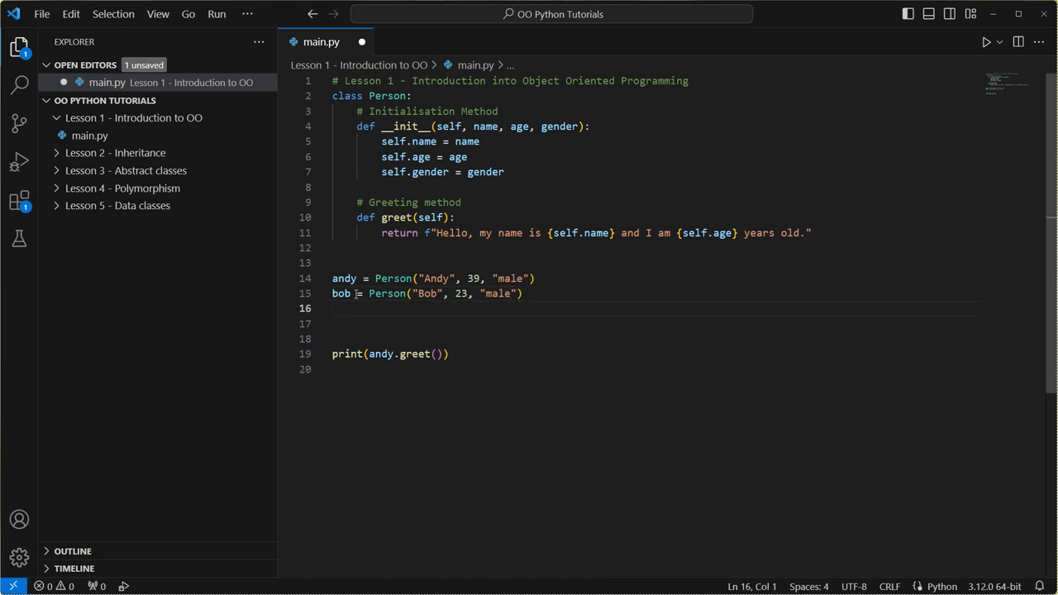
pyautogui.write('claire = Person("Claire')
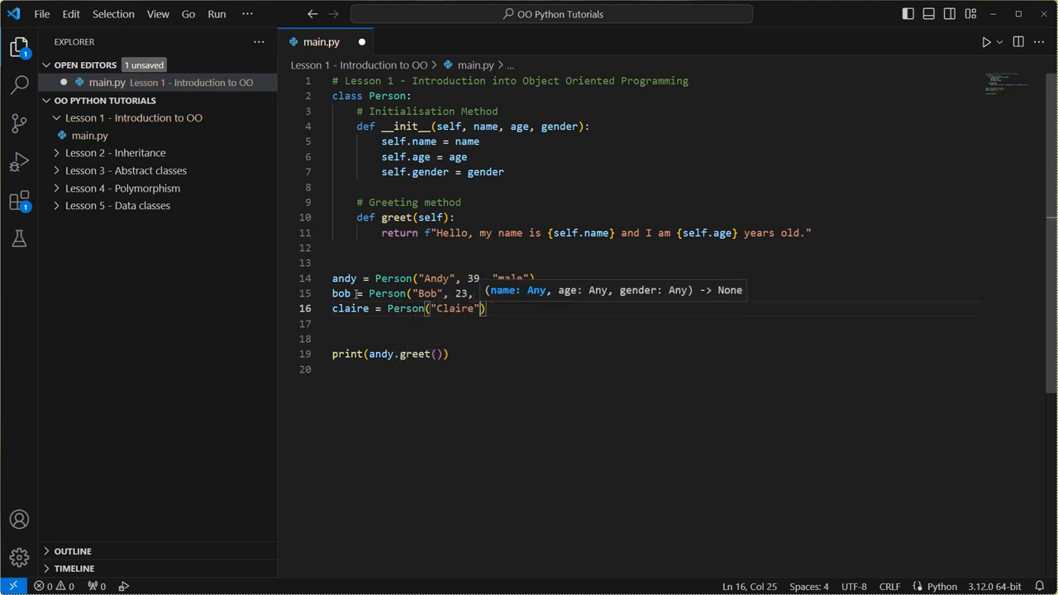
pyautogui.write(', 25')
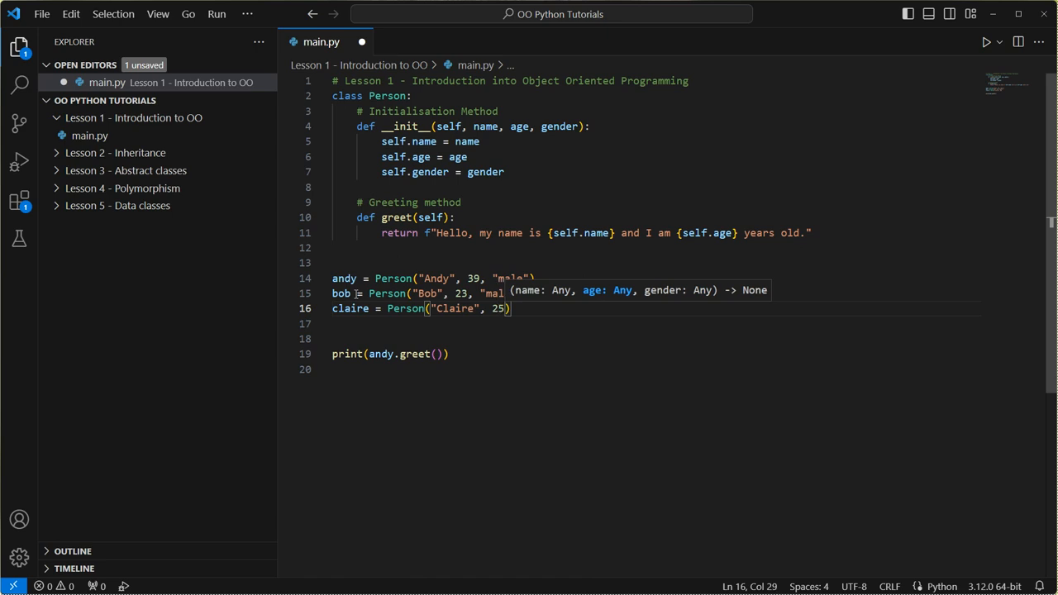
pyautogui.write(', "female')
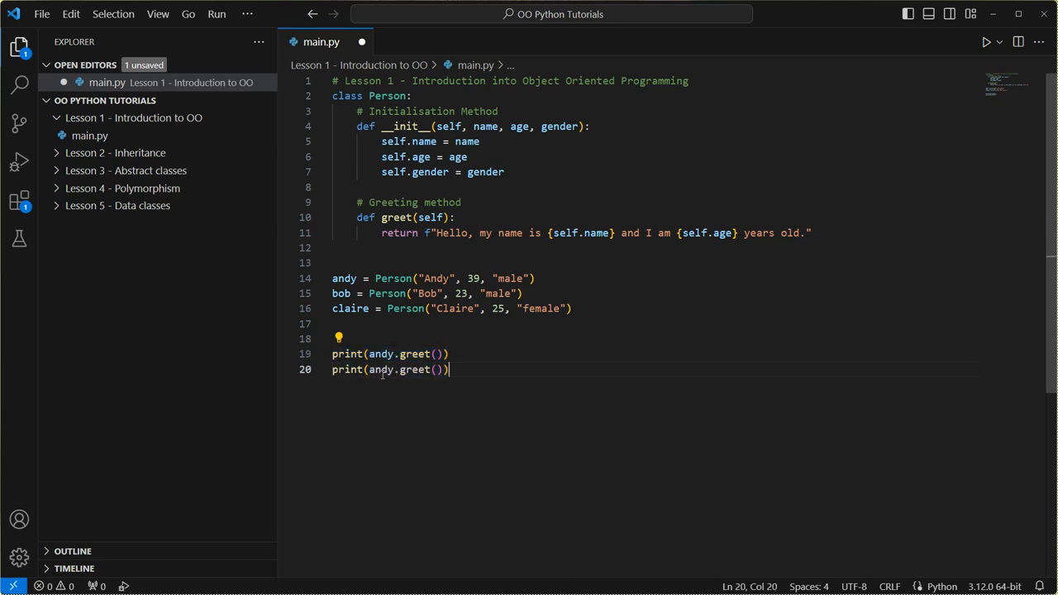
# Duplicate the greeting print and change the copy to claire.greet()
pyautogui.write('bob')
pyautogui.press('Enter')
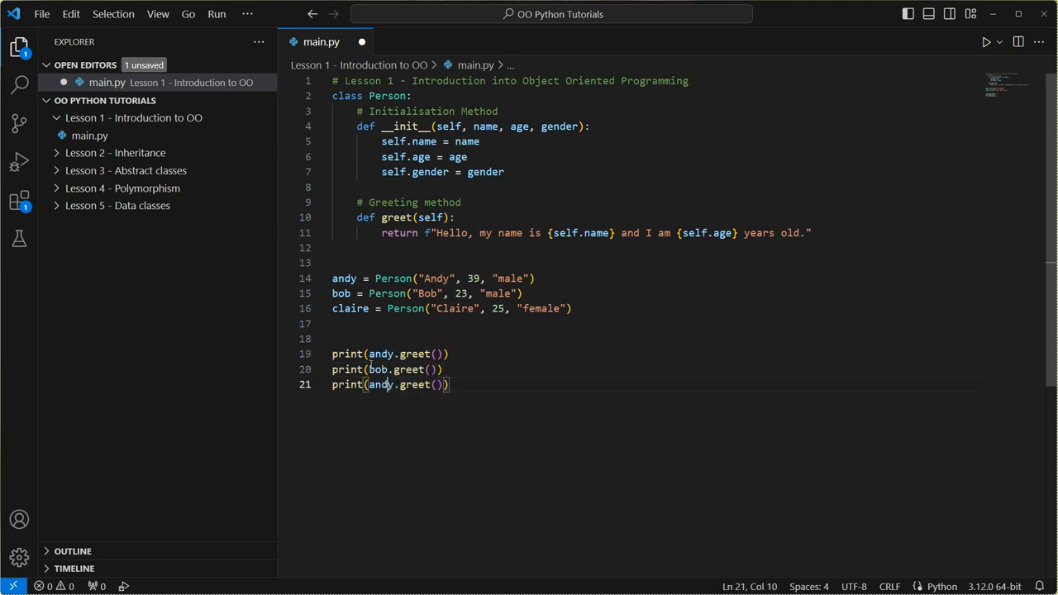
pyautogui.write('claire')
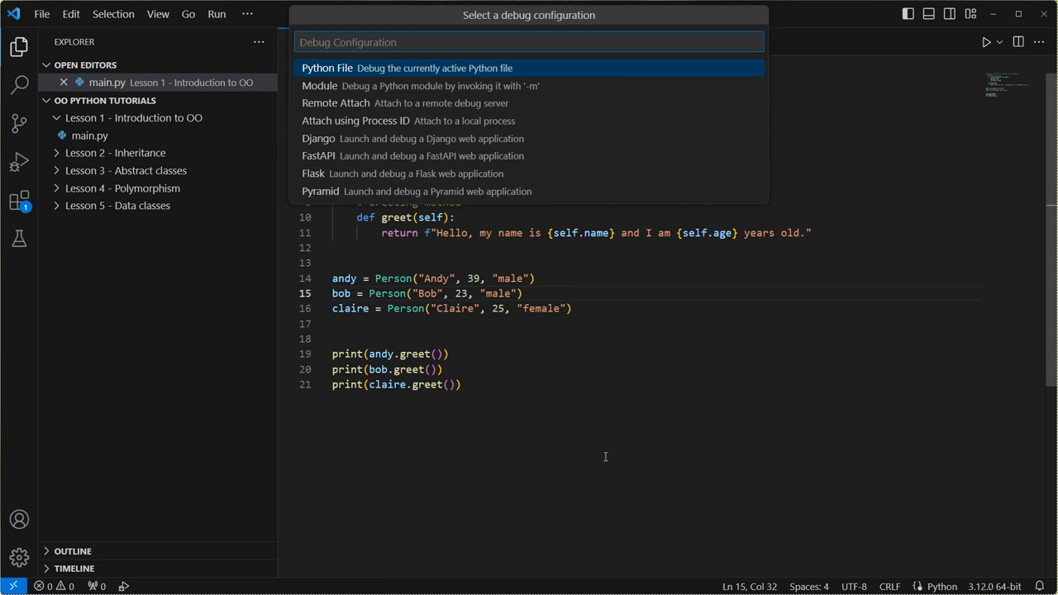
# Run main.py as a Python File and scroll through greetings from Andy, Bob and Claire
pyautogui.click(326, 68)
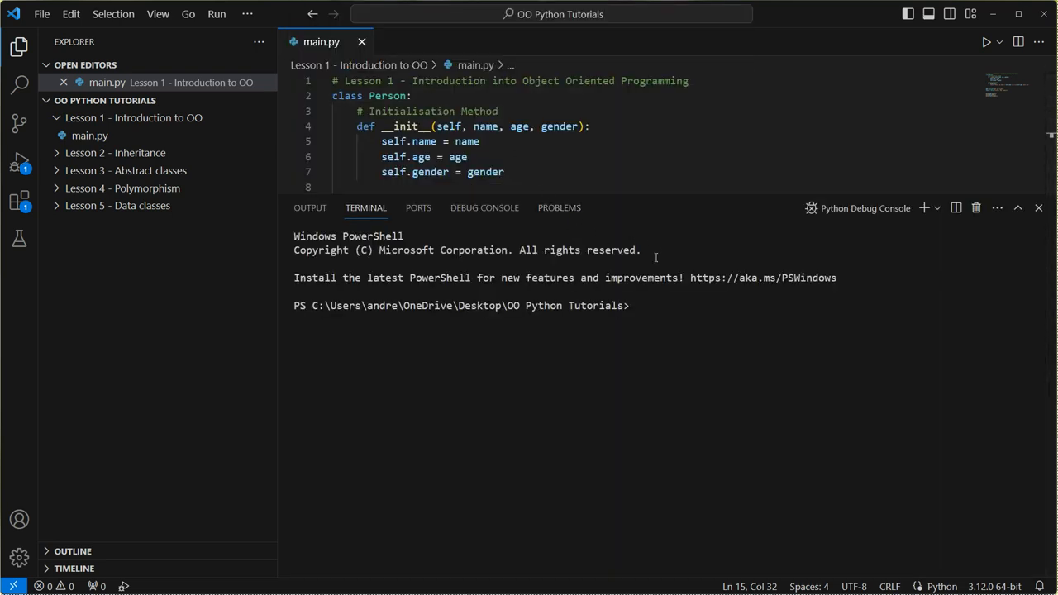
pyautogui.click(985, 41)
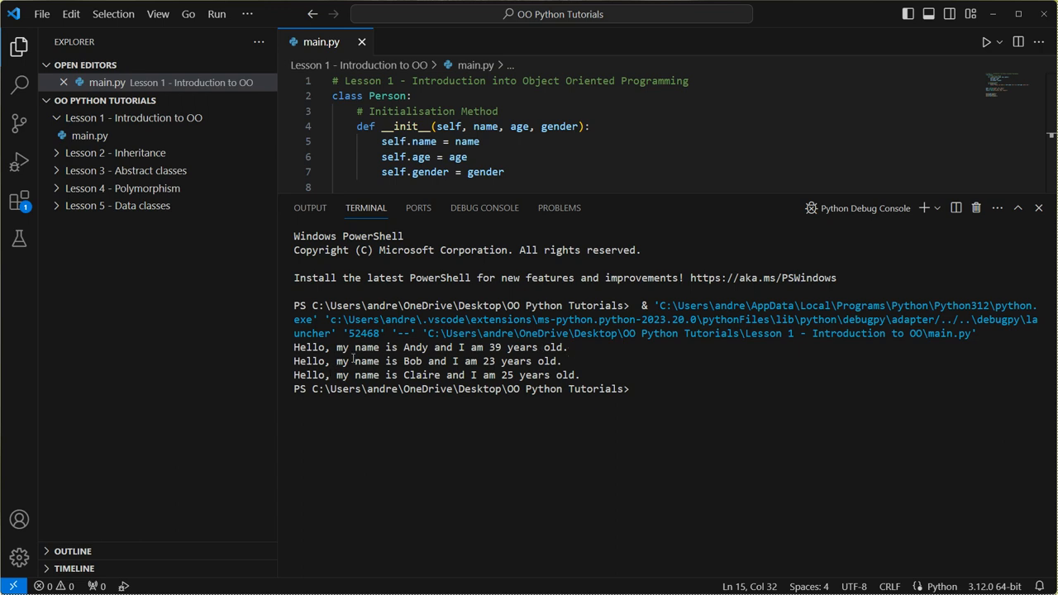
pyautogui.scroll(-3)
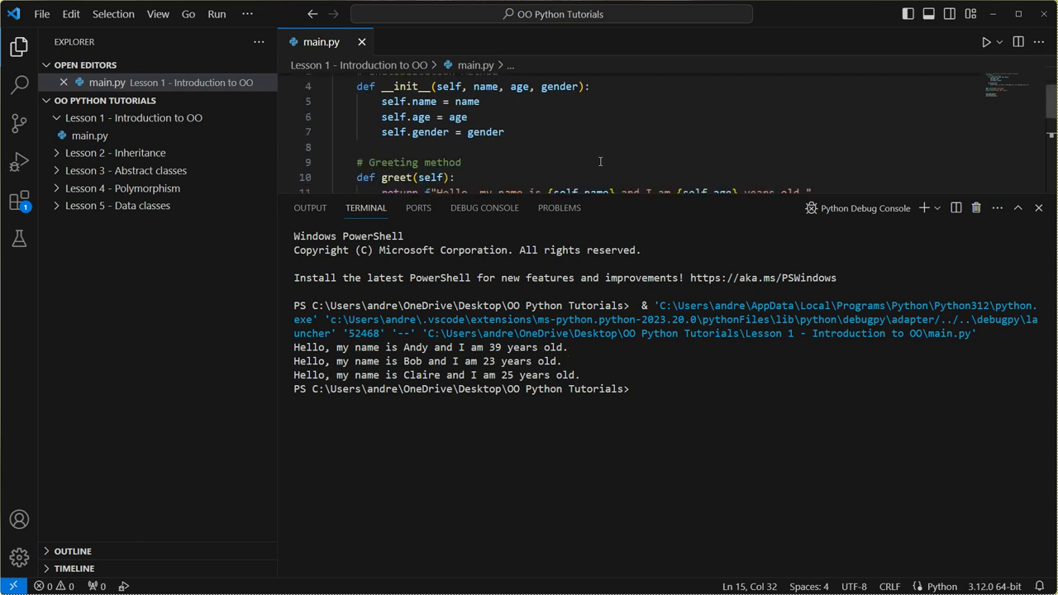
pyautogui.scroll(3)
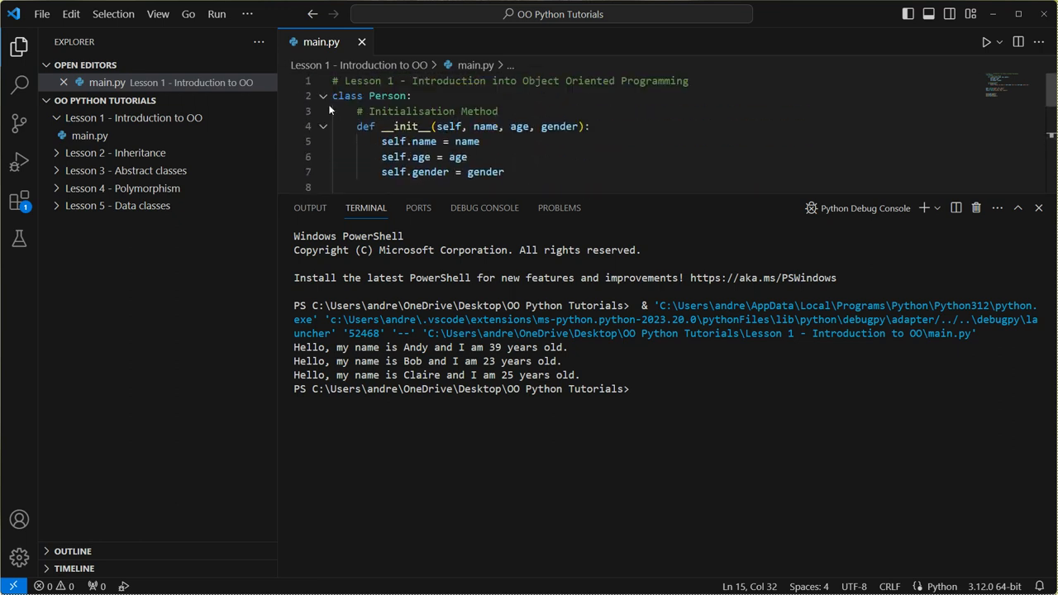
pyautogui.scroll(-3)
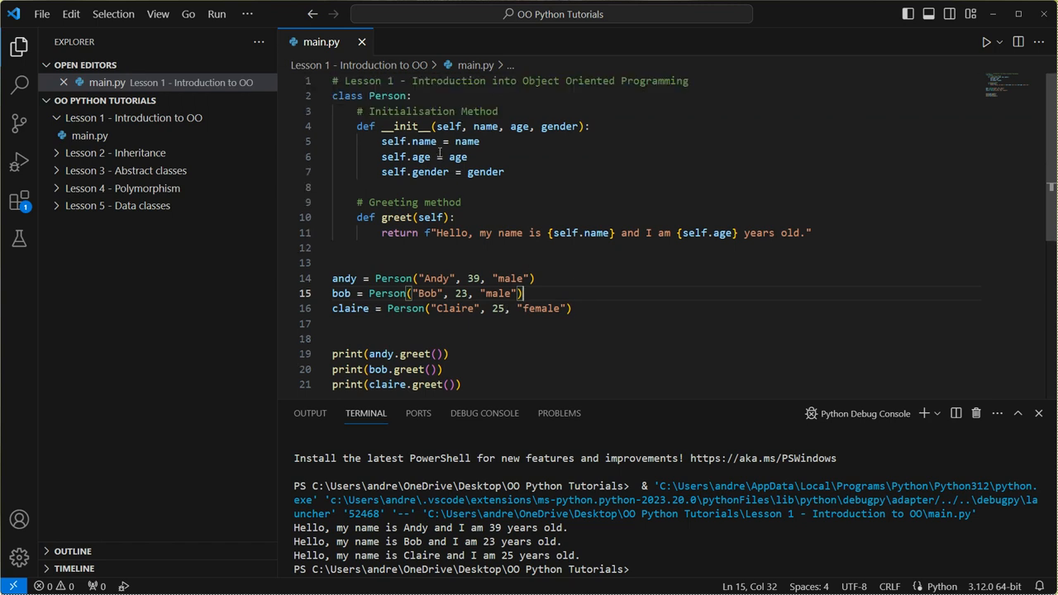
pyautogui.moveTo(381, 141); pyautogui.dragTo(505, 171)
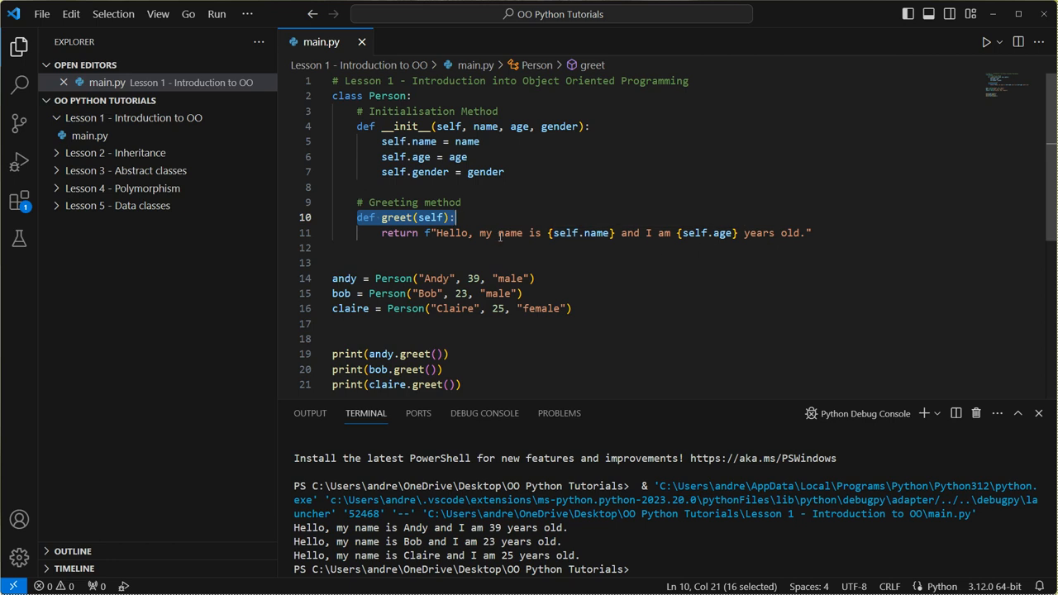
pyautogui.moveTo(596, 267)
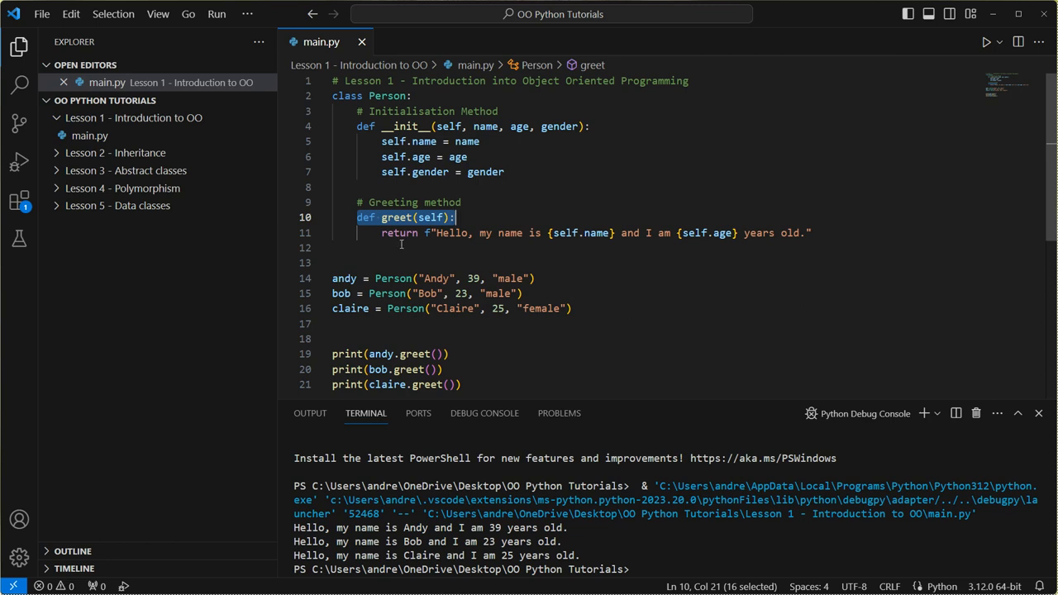
pyautogui.moveTo(372, 251)
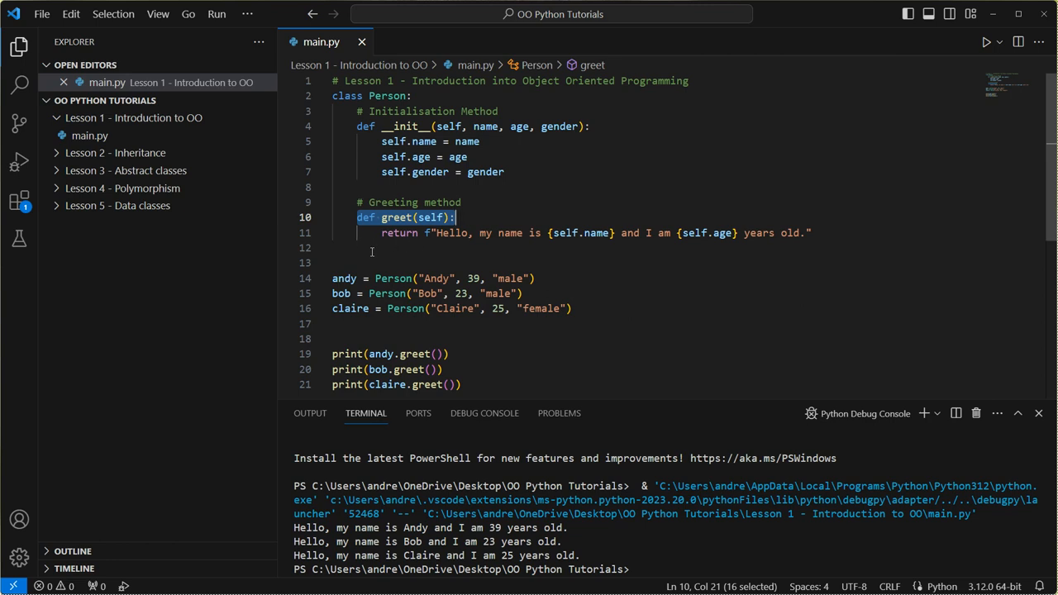
pyautogui.click(811, 232)
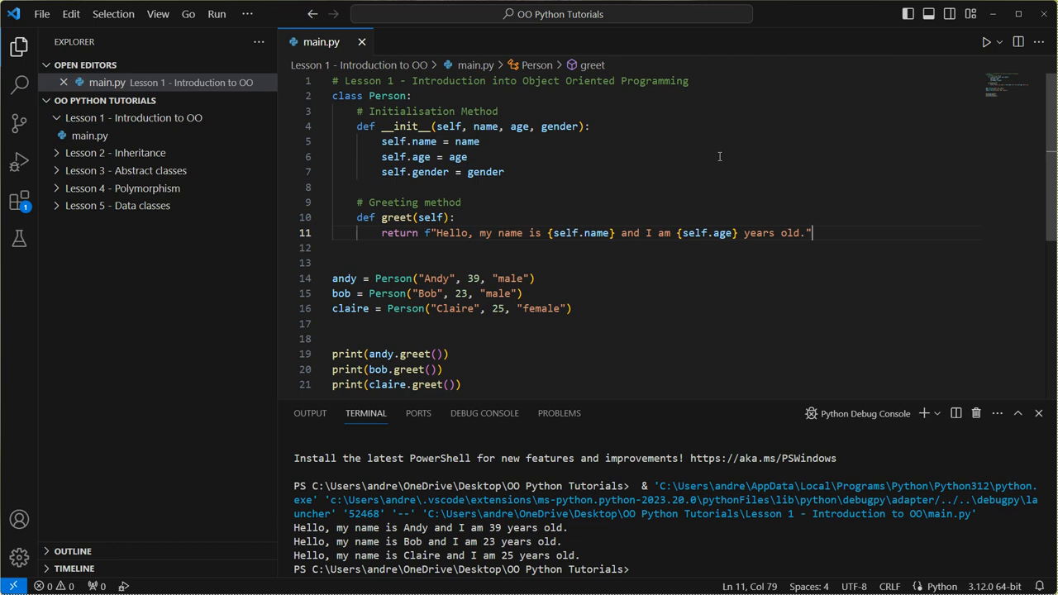
pyautogui.moveTo(554, 194)
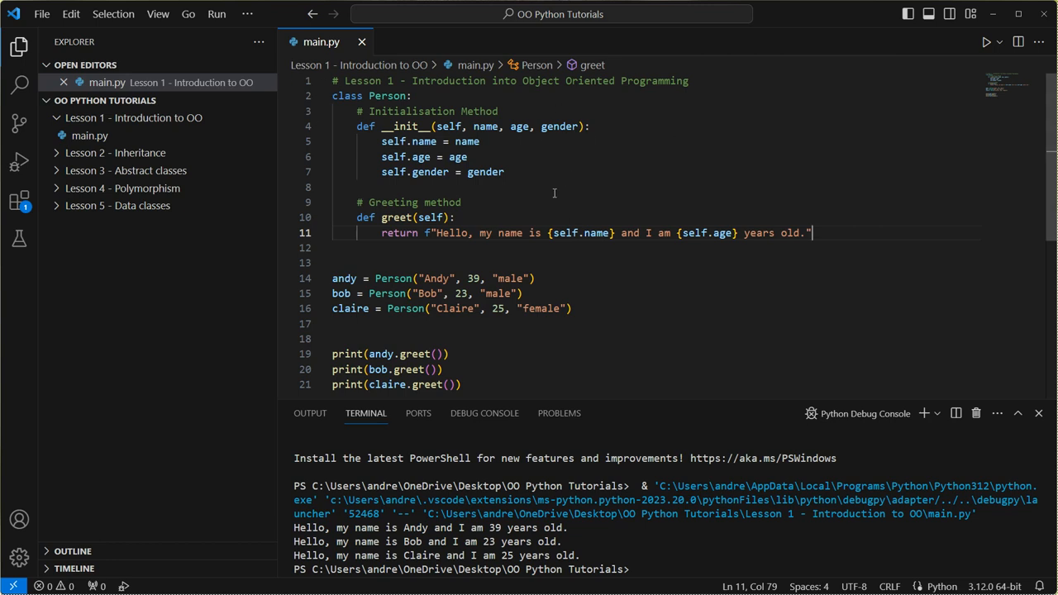